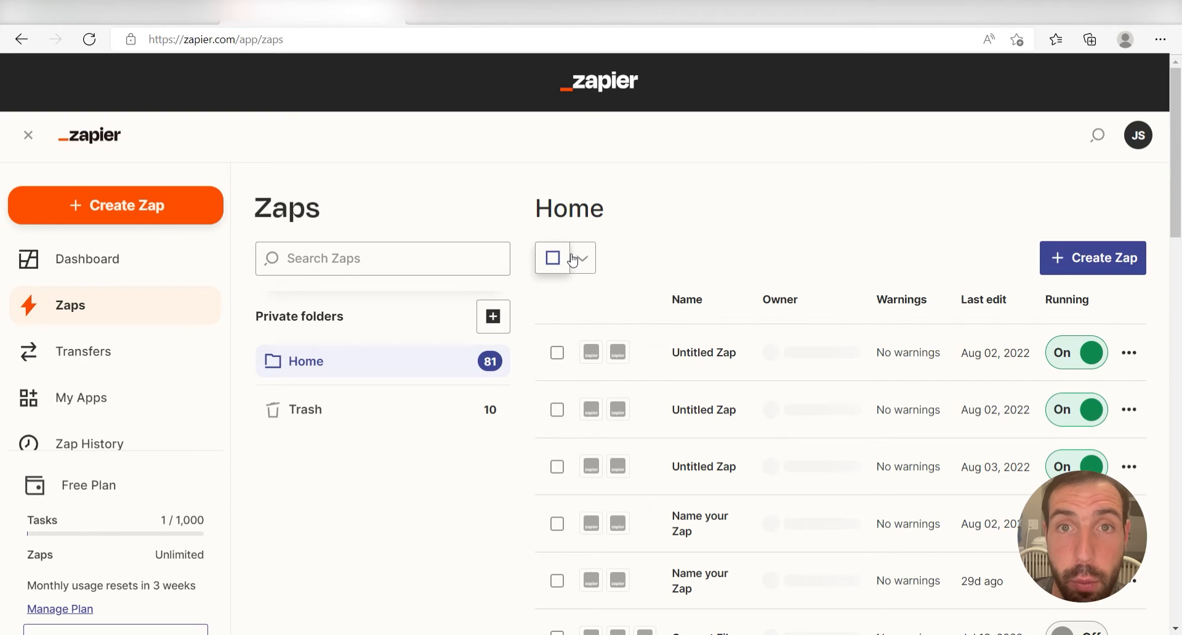
mouse_move(605, 238)
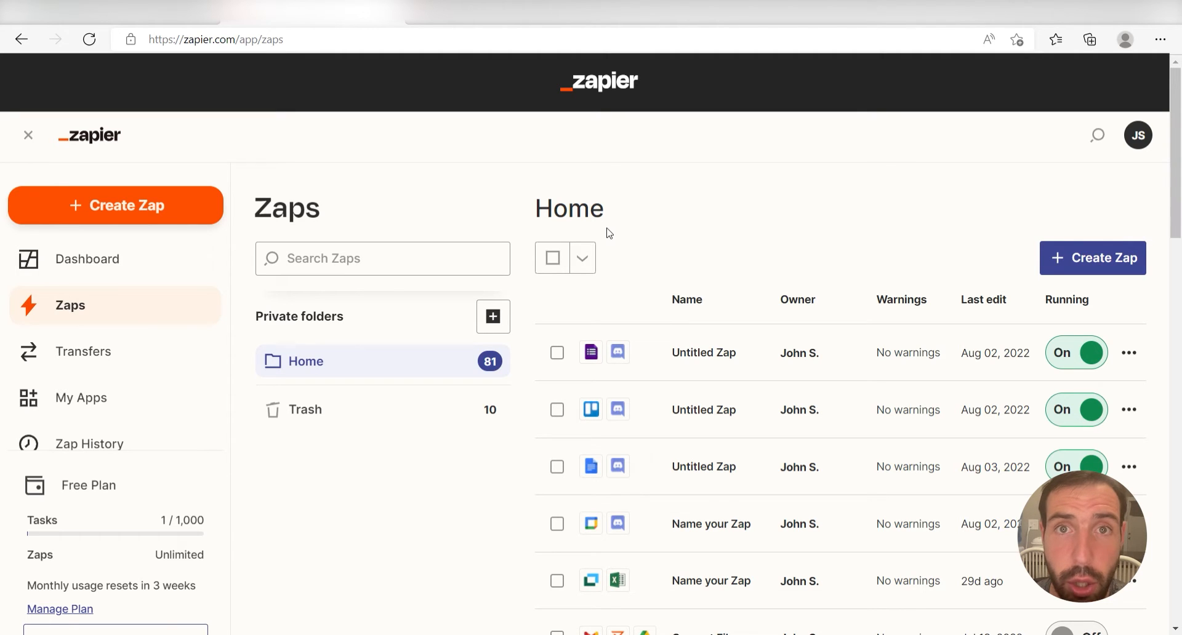
mouse_move(738, 210)
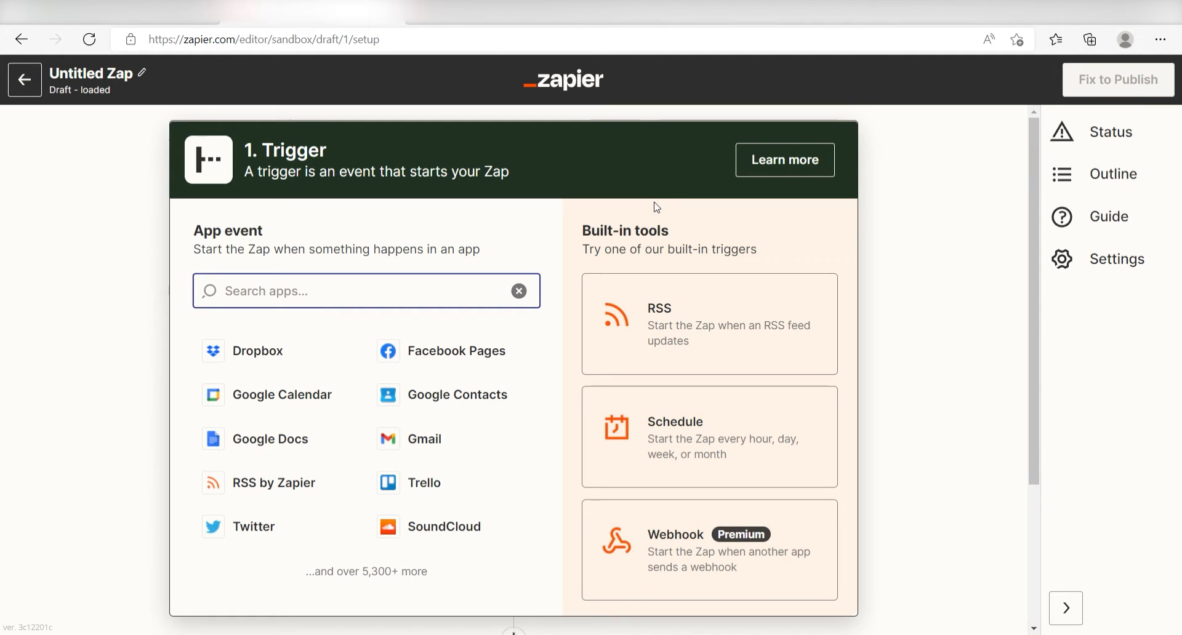
mouse_move(889, 209)
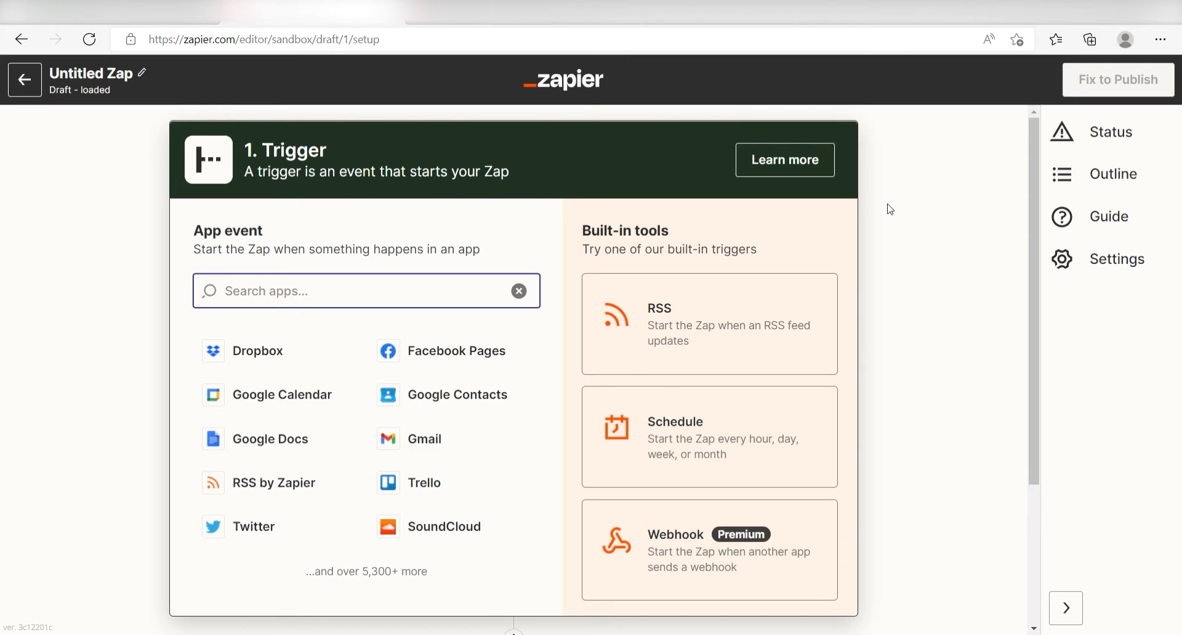
Step: Search for 'trello' and choose Trello as the trigger app
text(trello)
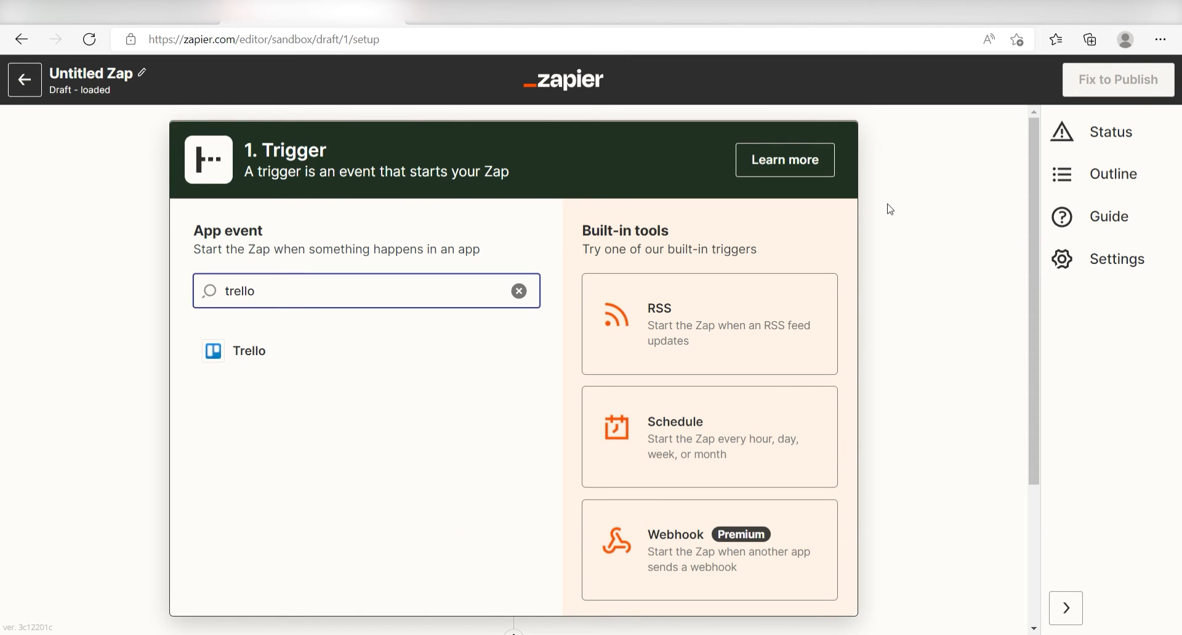
click(248, 351)
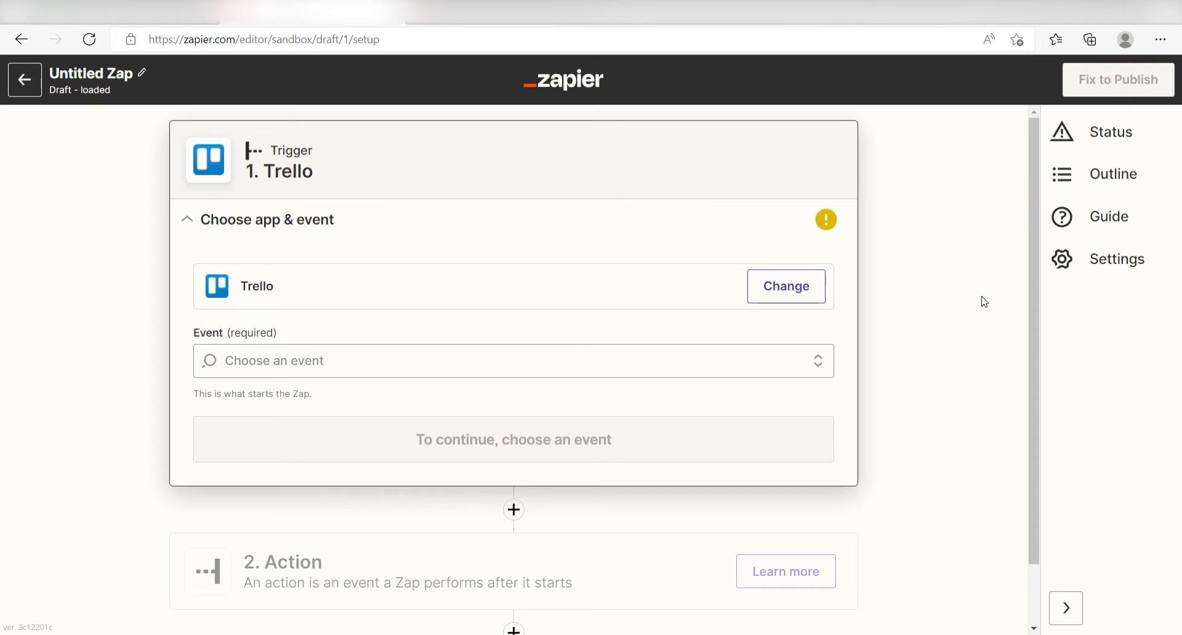
Step: Set the Trello trigger event to New Card and start connecting a new Trello account
click(513, 360)
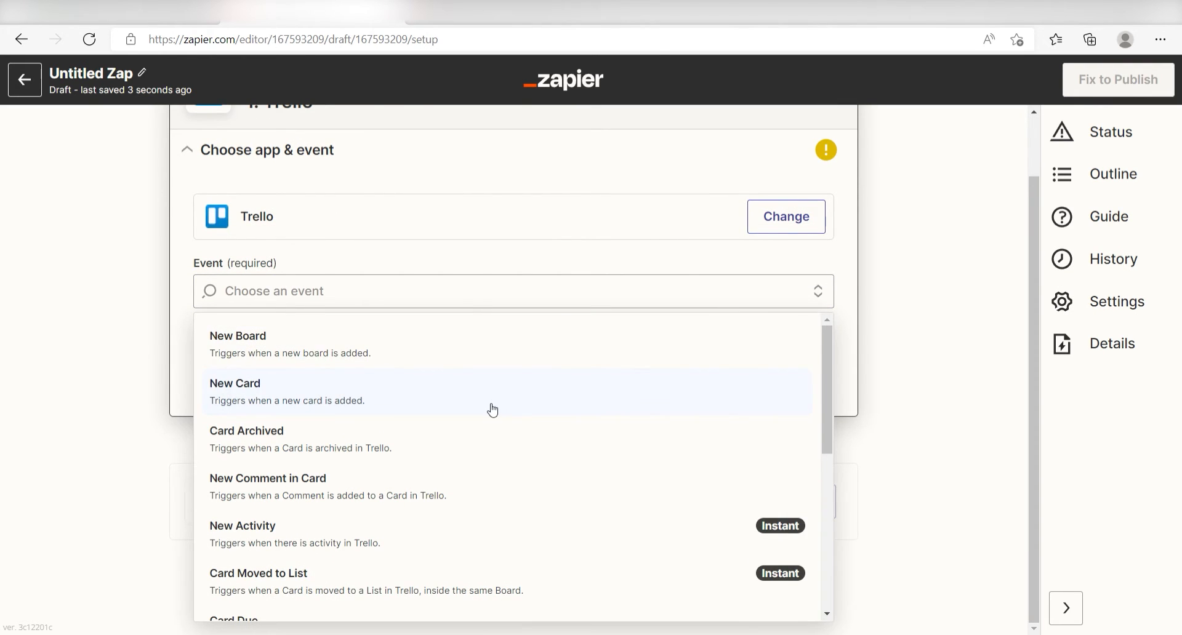
click(235, 383)
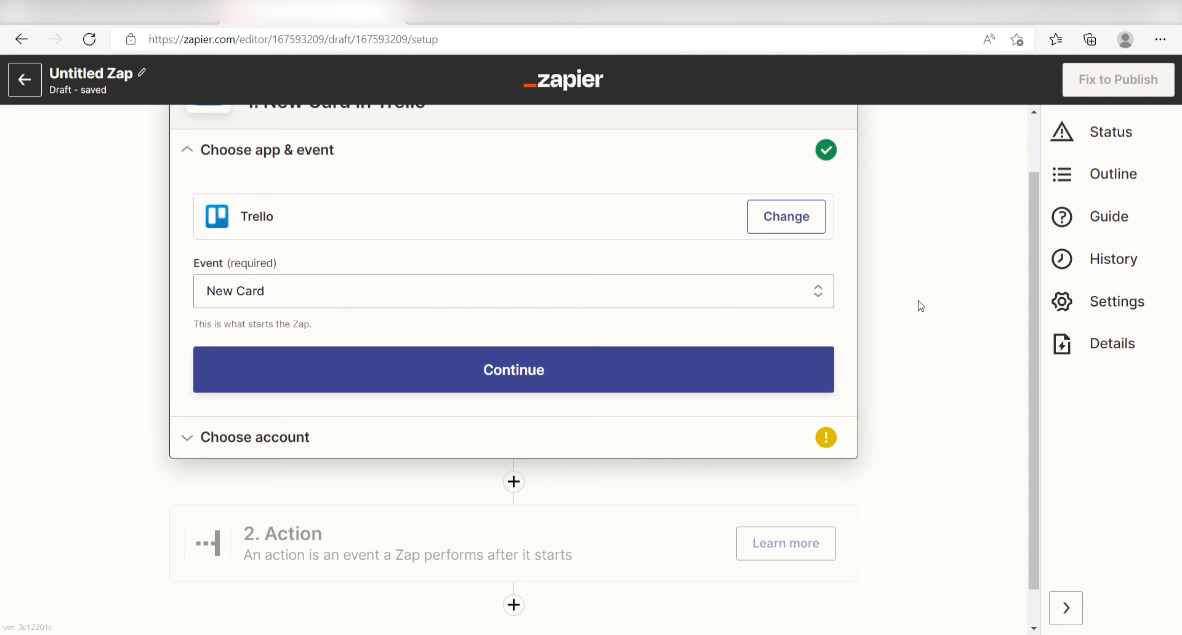
click(513, 369)
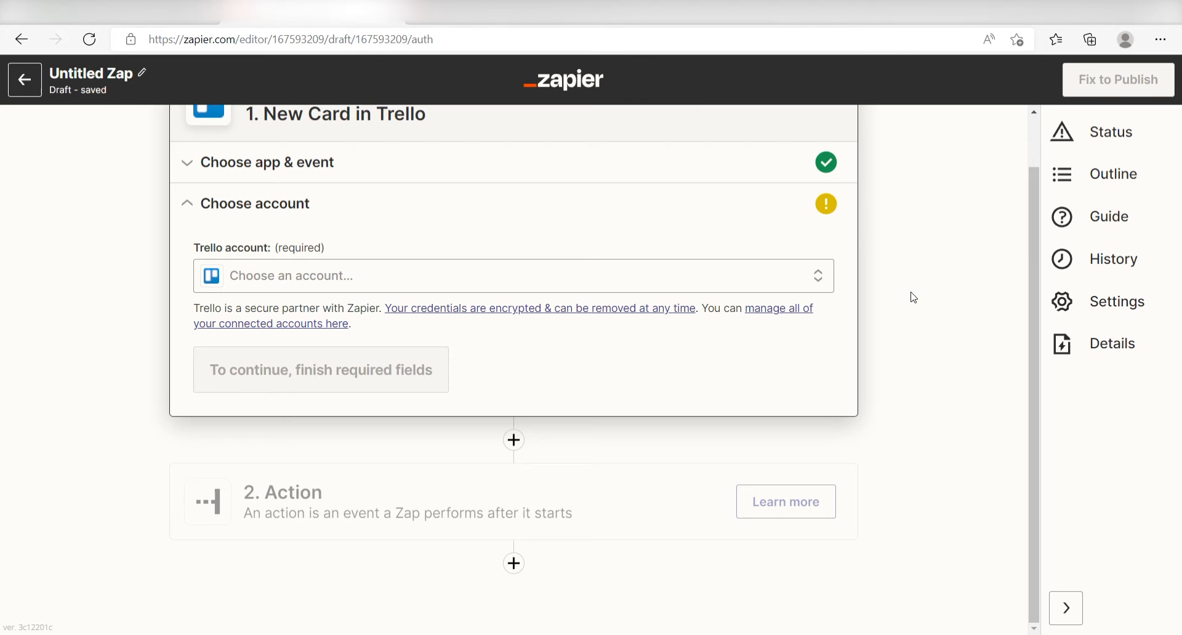
click(514, 275)
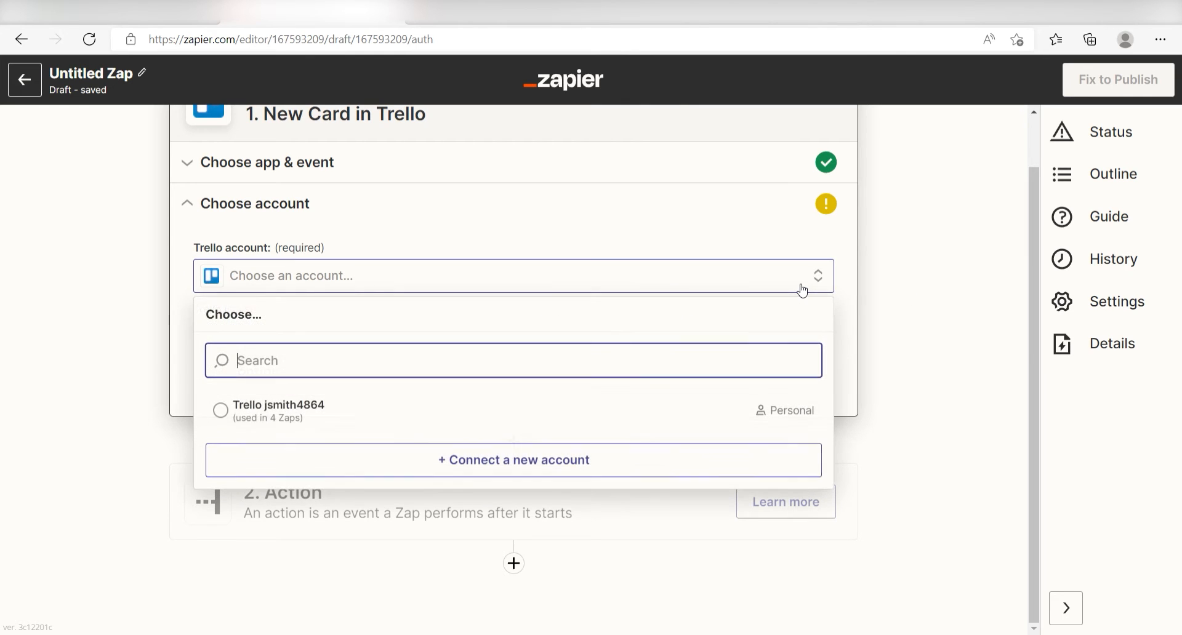
click(278, 404)
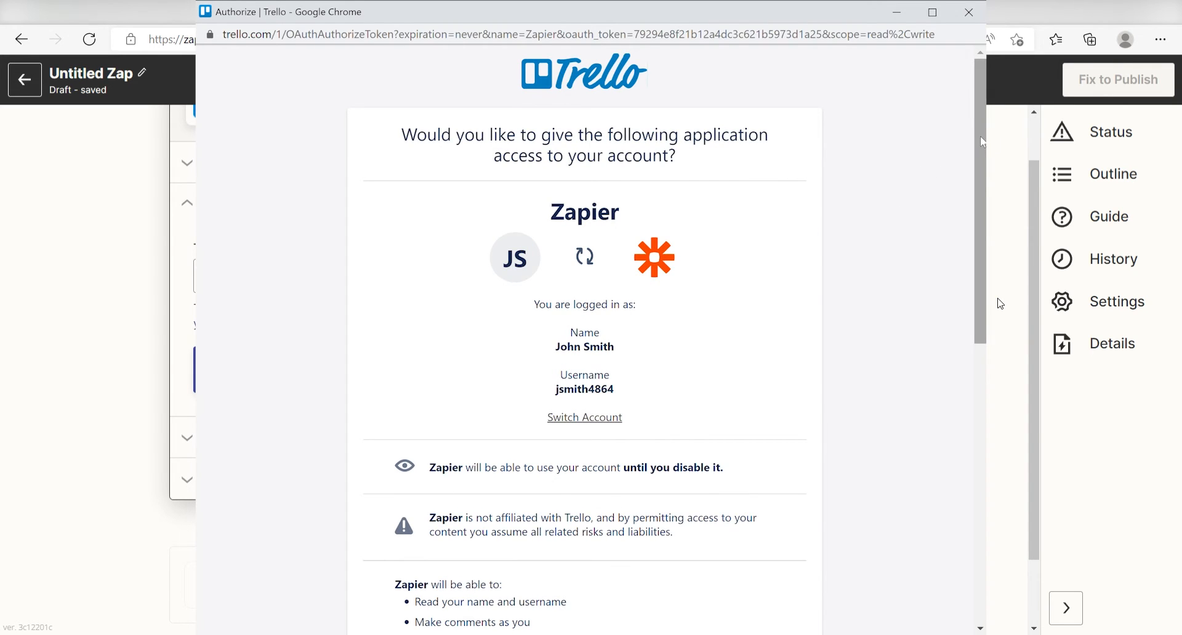
Step: Allow Zapier access in the Trello authorization window
scroll(down, 3)
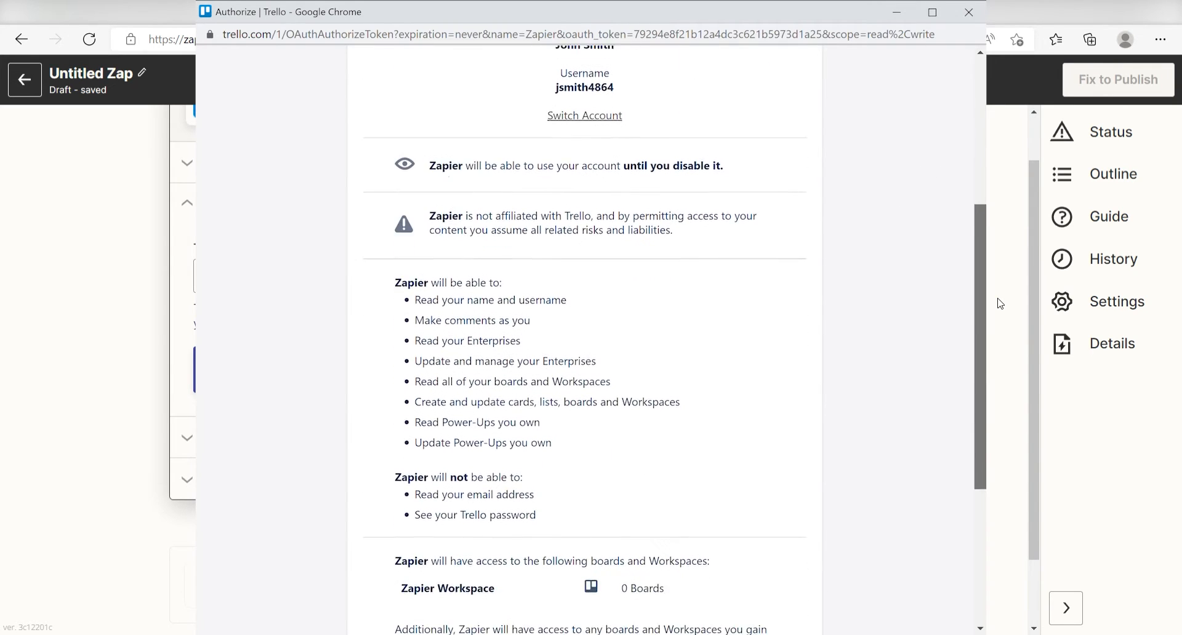
scroll(down, 3)
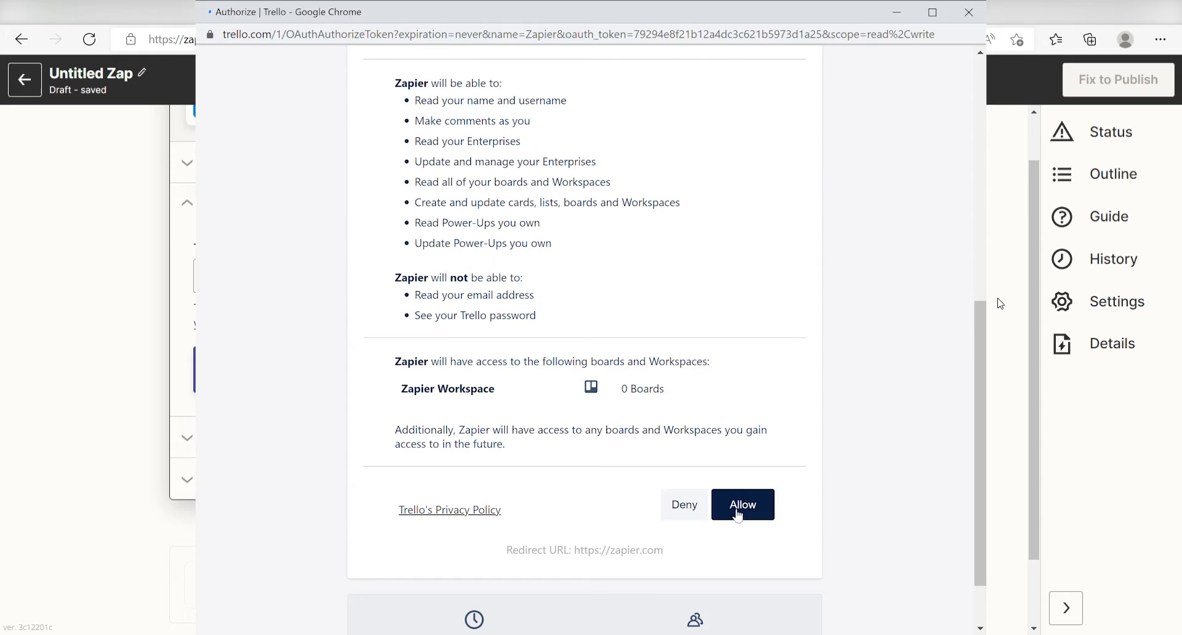
click(742, 504)
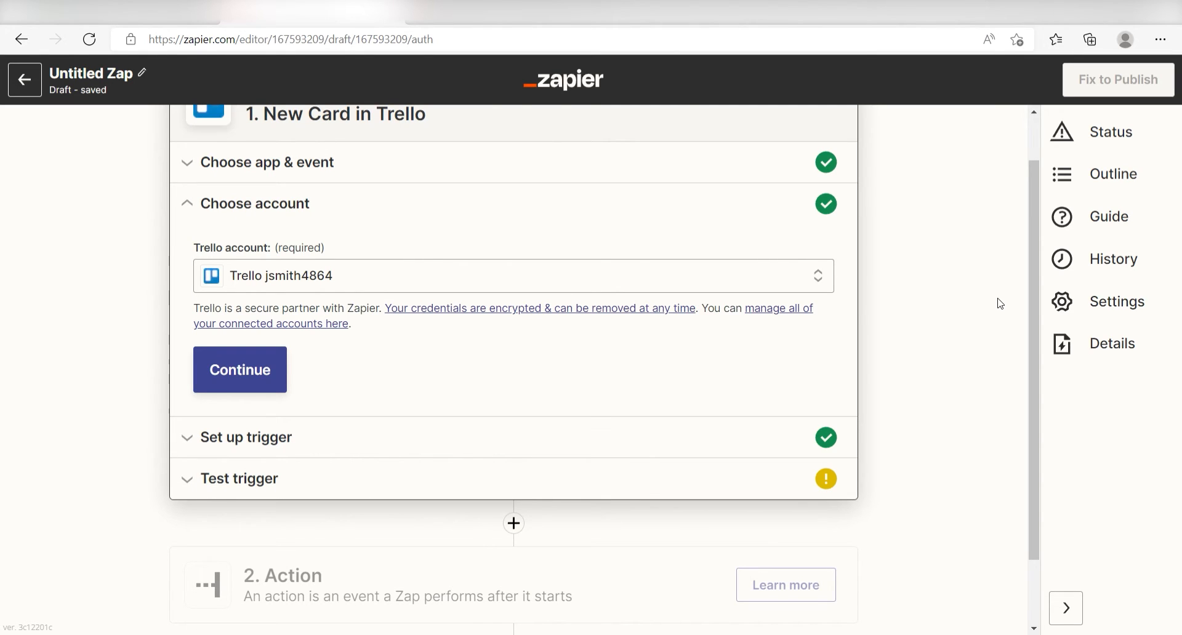
Step: Set the trigger board to Zapier Projects and the list to 1. Value Propositions
click(239, 370)
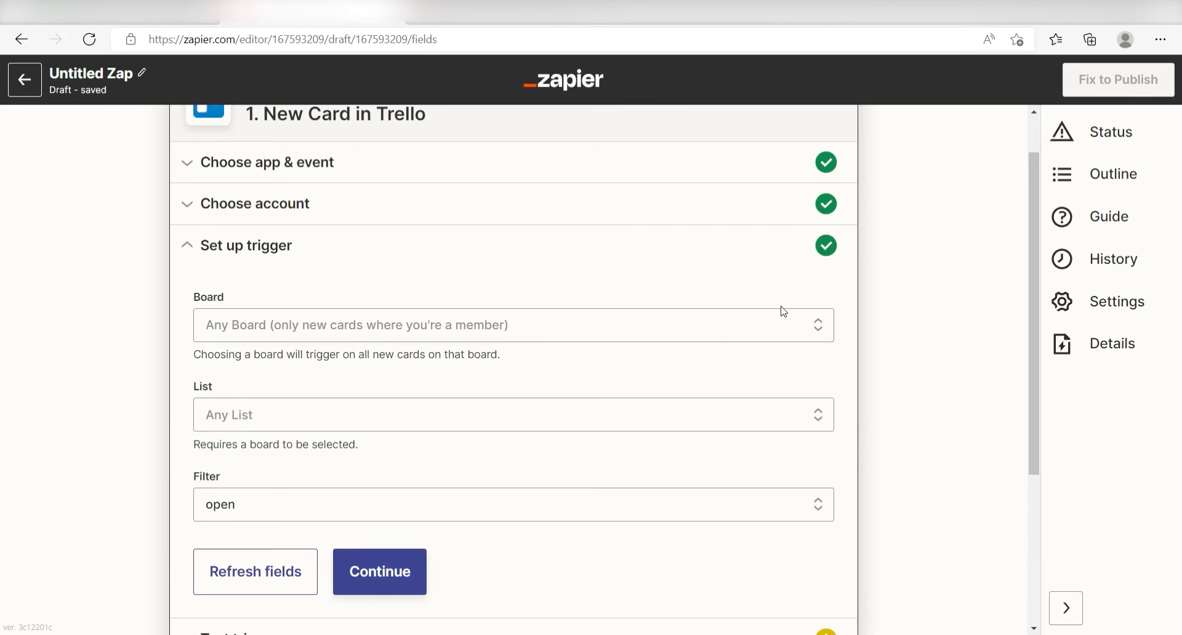
scroll(down, 3)
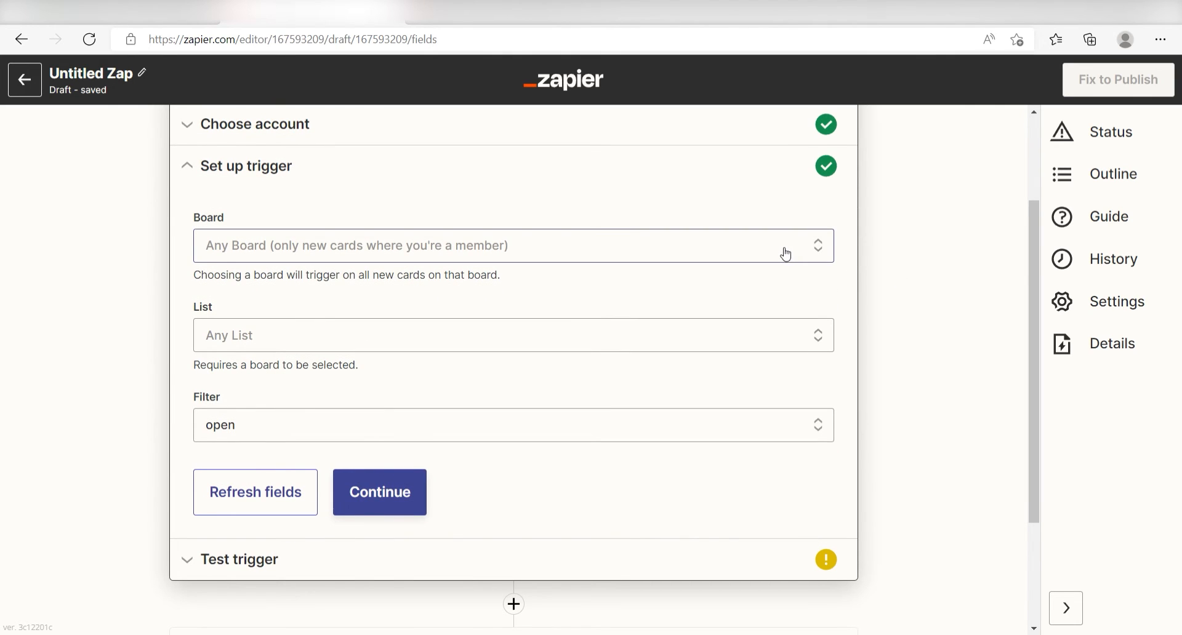
click(513, 245)
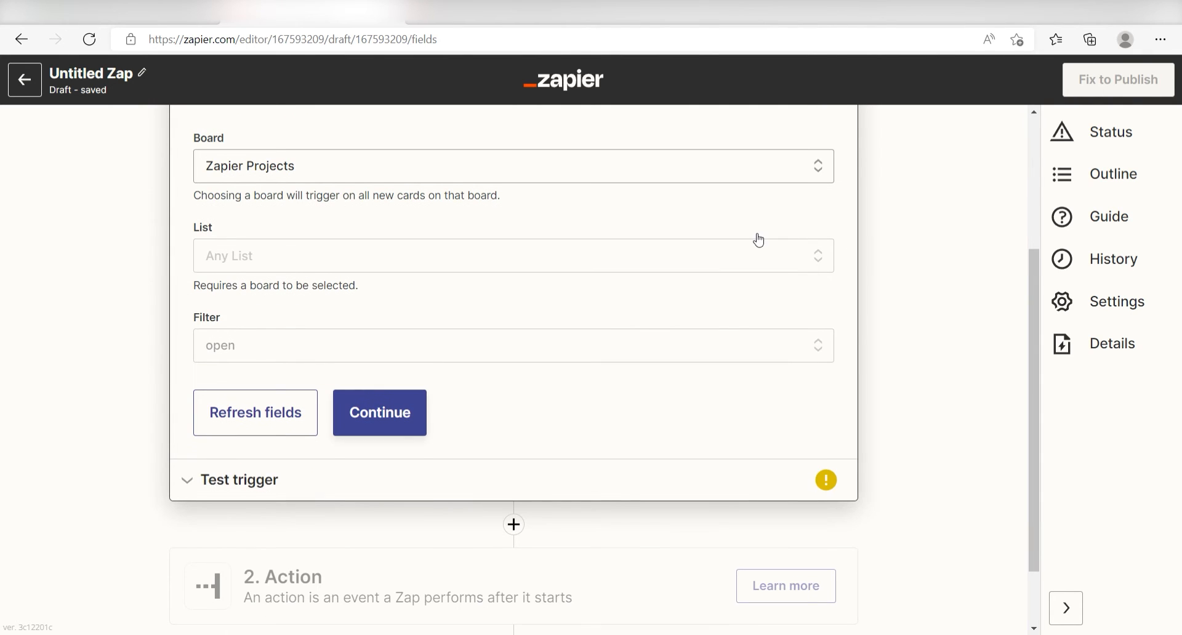
click(513, 255)
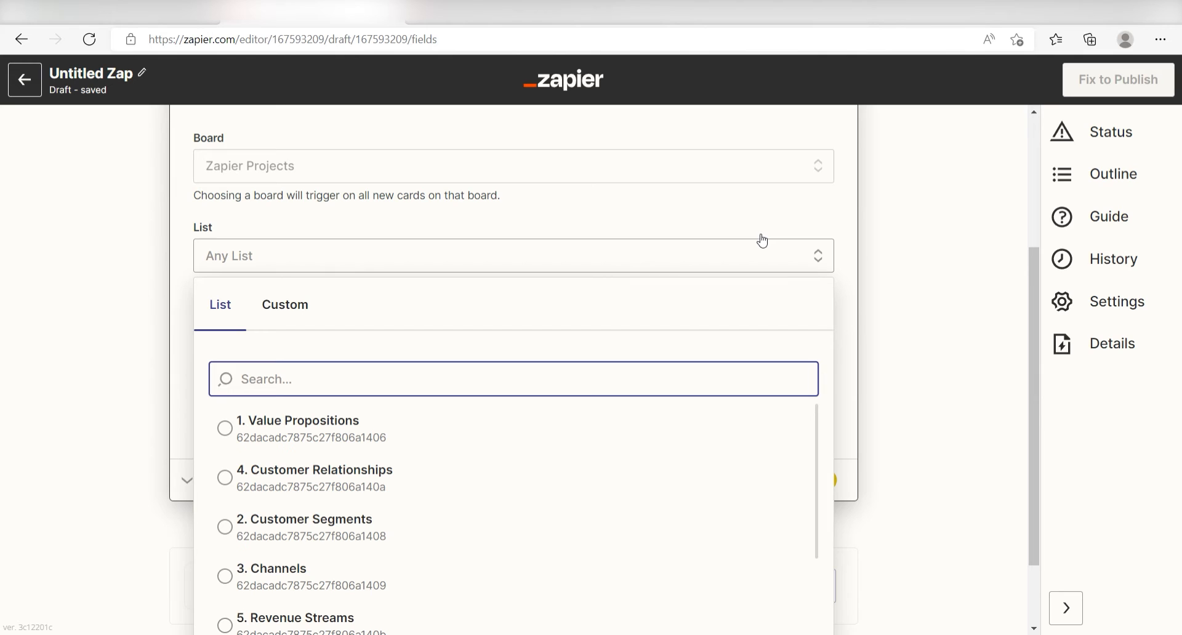
click(513, 428)
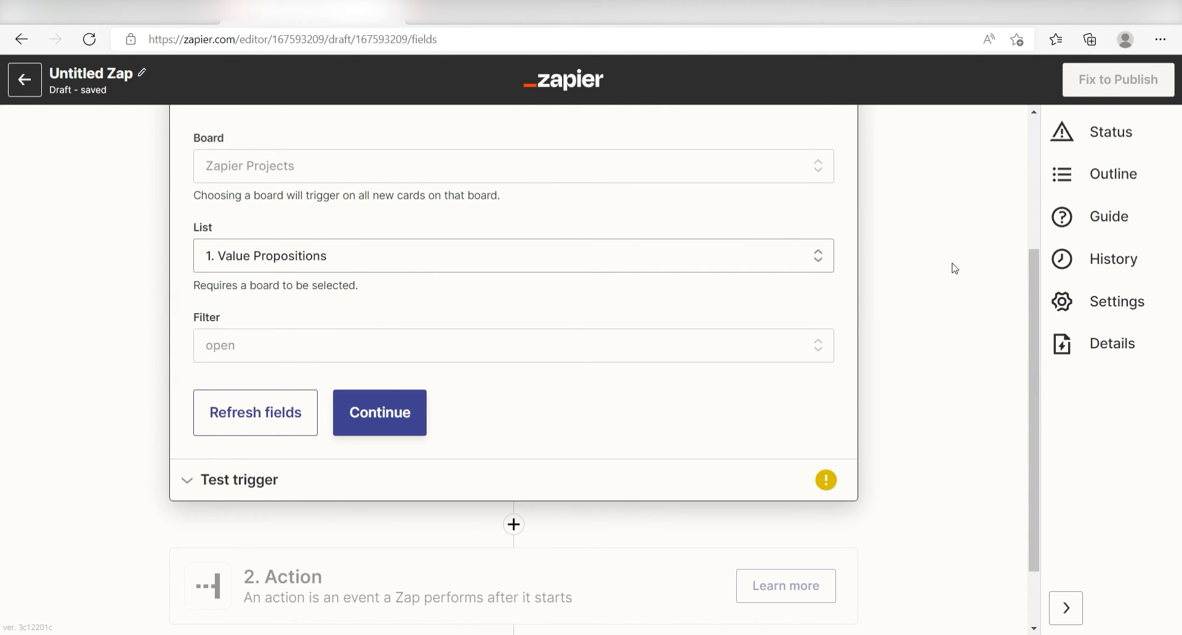
click(379, 413)
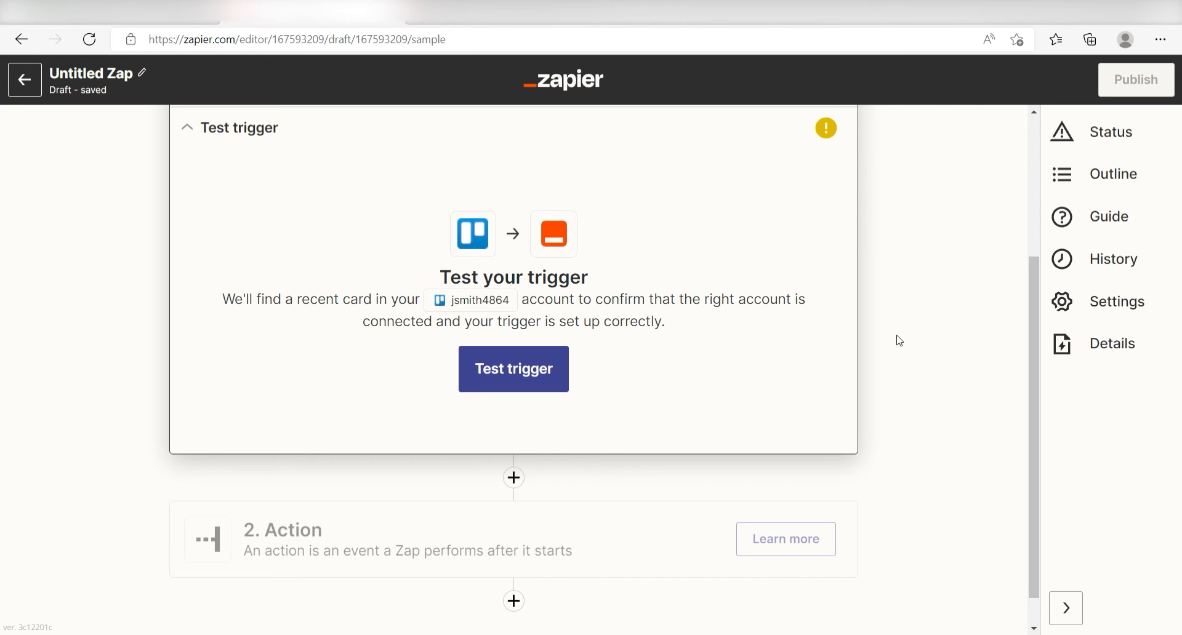
Step: Test the Trello trigger, then add a Notion action with the Create Database Item event
click(513, 368)
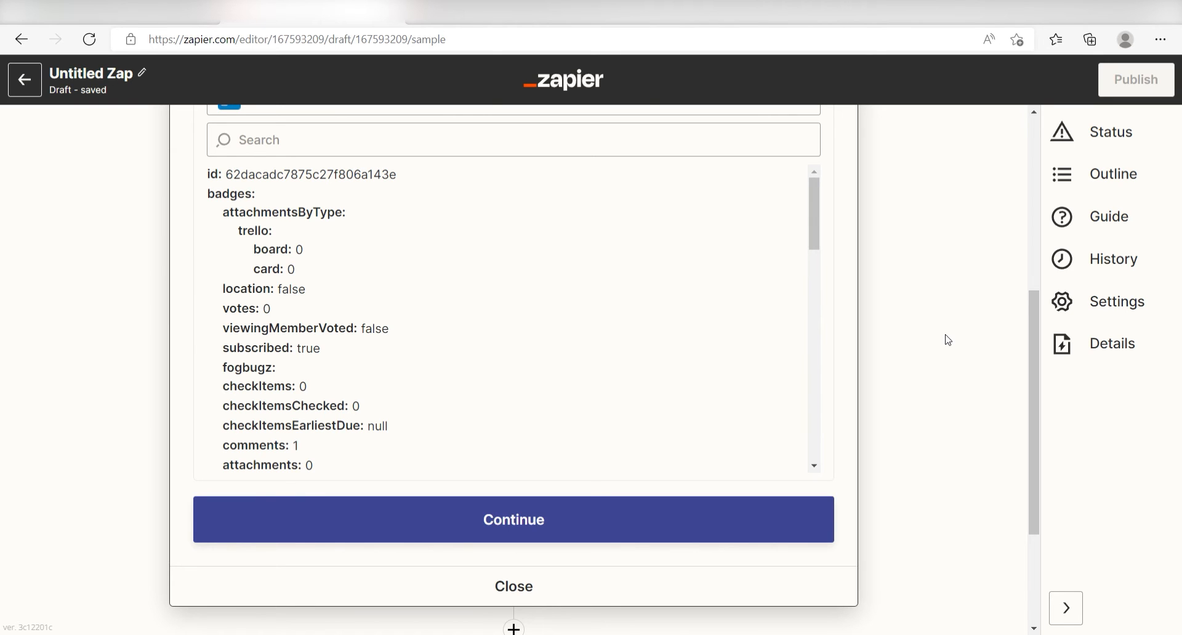
click(514, 519)
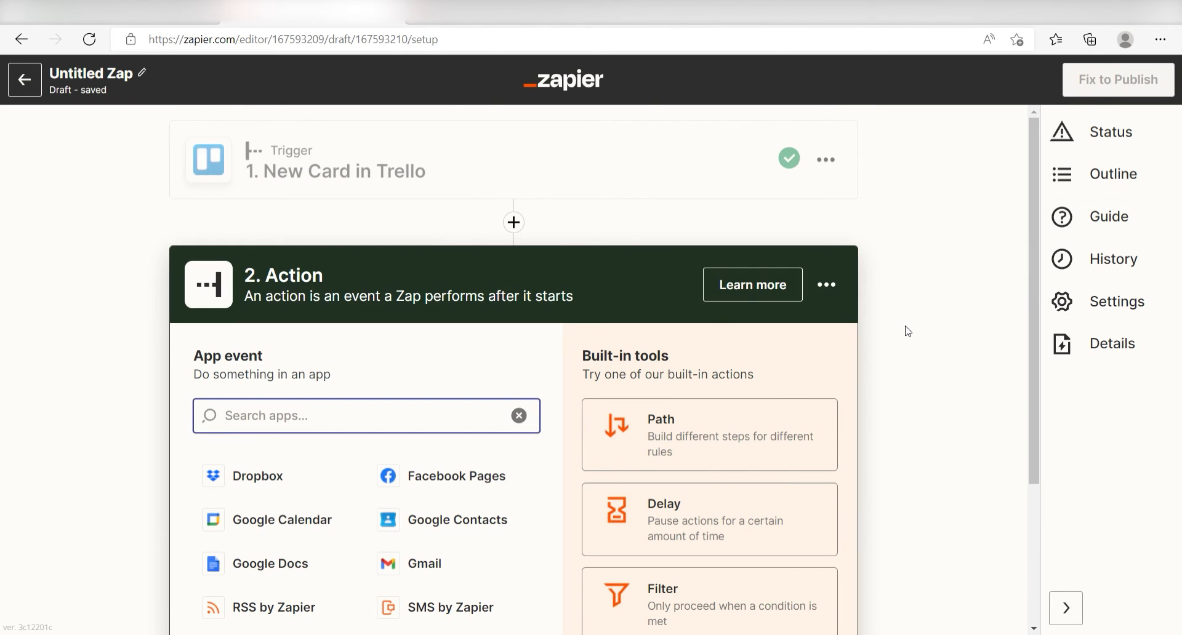
scroll(down, 3)
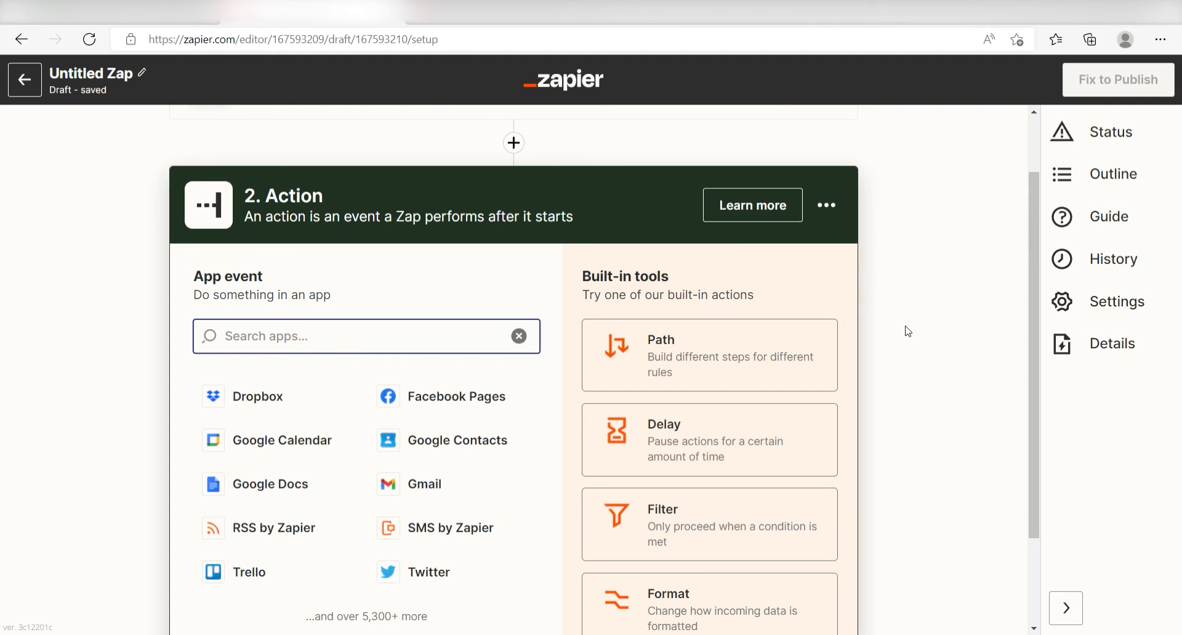
text(notion)
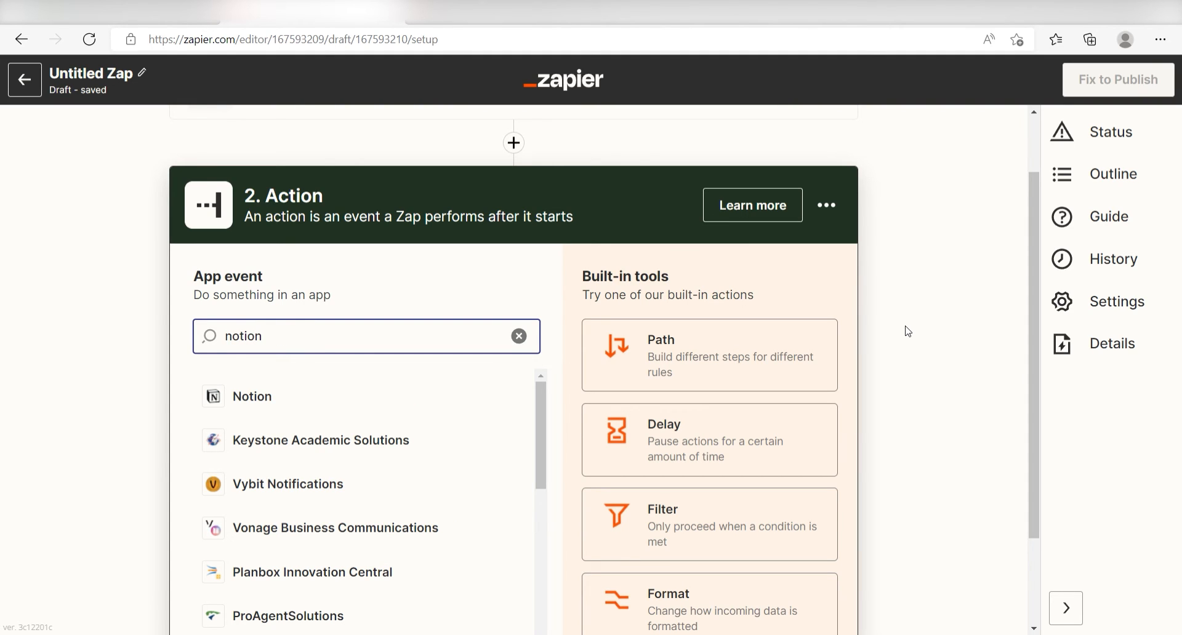
mouse_move(497, 366)
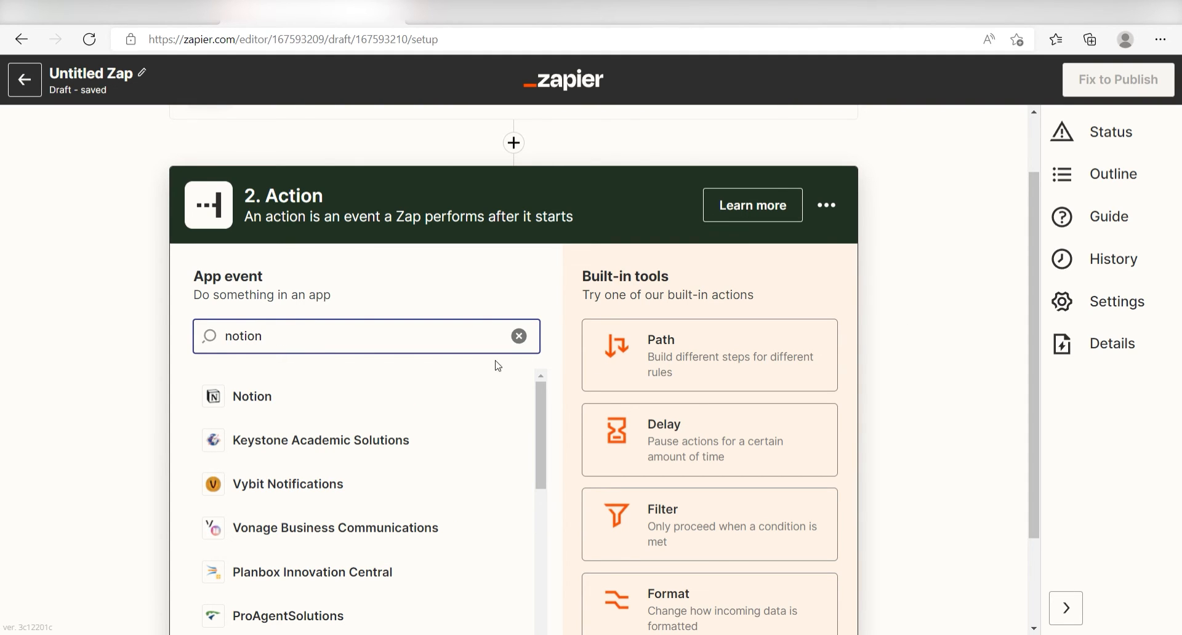
click(252, 396)
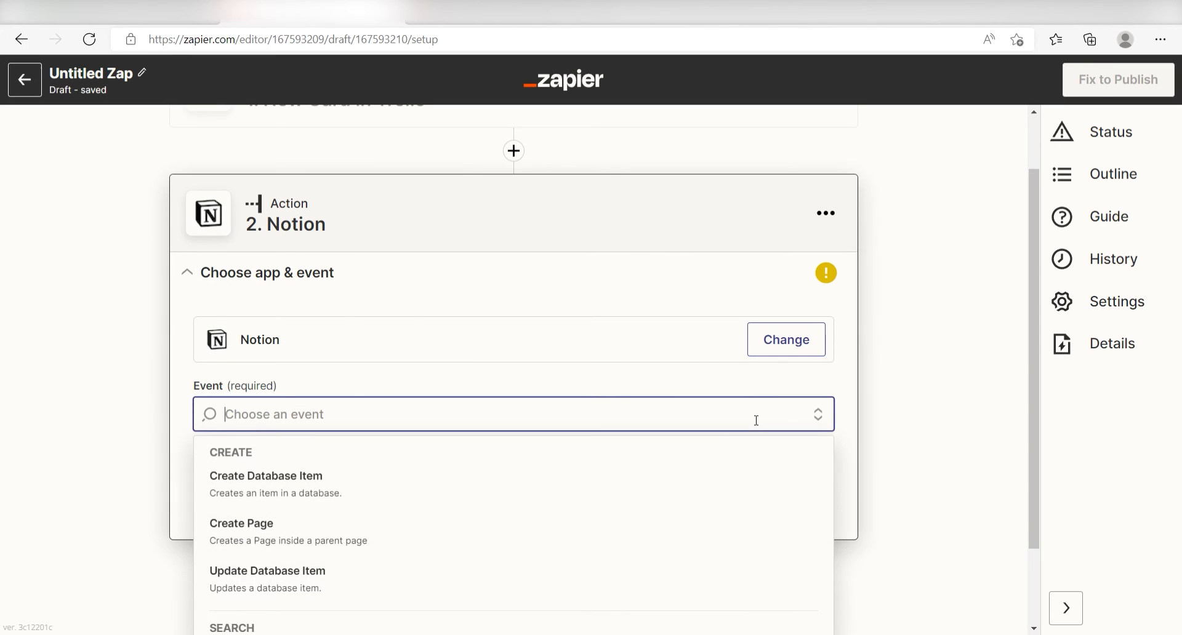
click(266, 475)
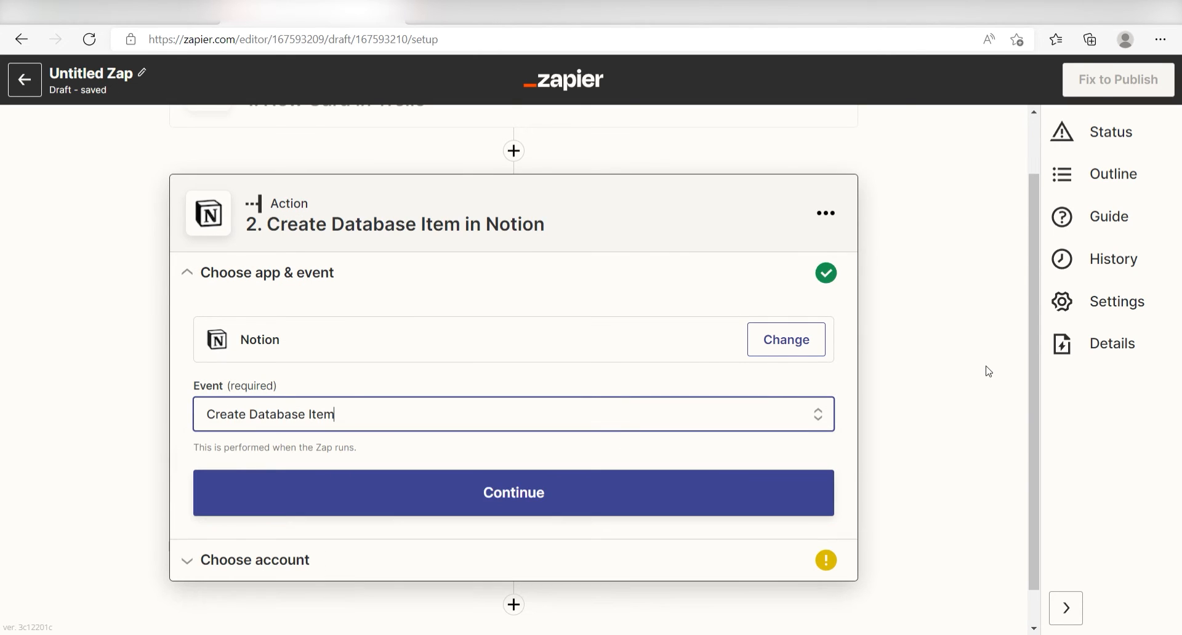
mouse_move(723, 482)
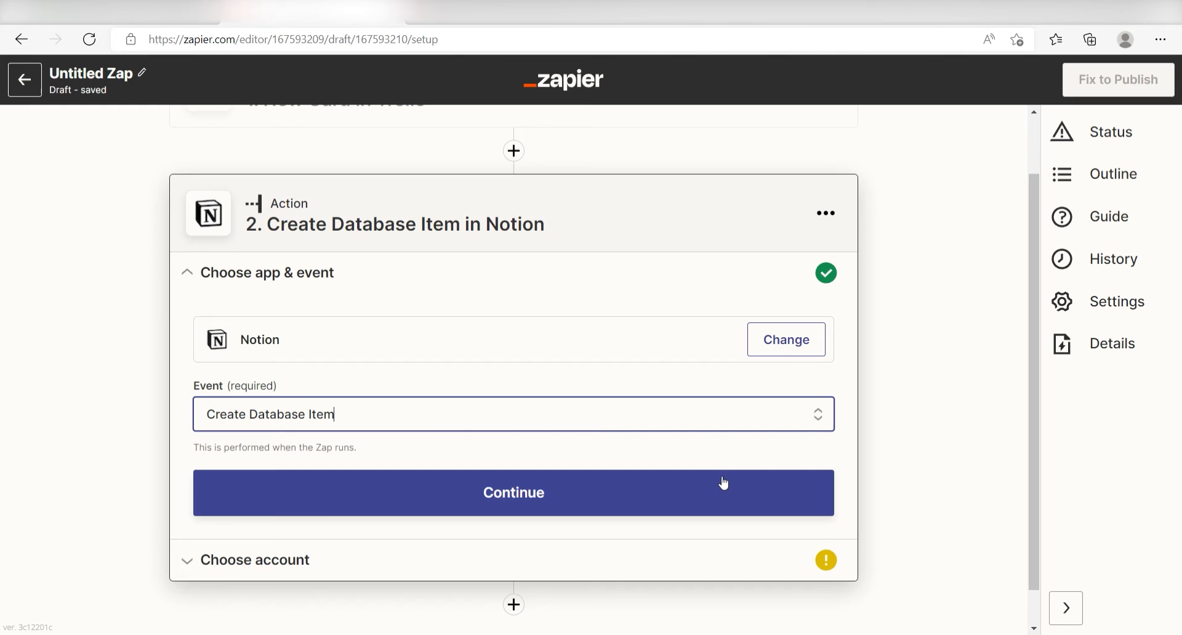
Step: Select the existing Notion account and allow Zapier access to the Notion pages
click(513, 493)
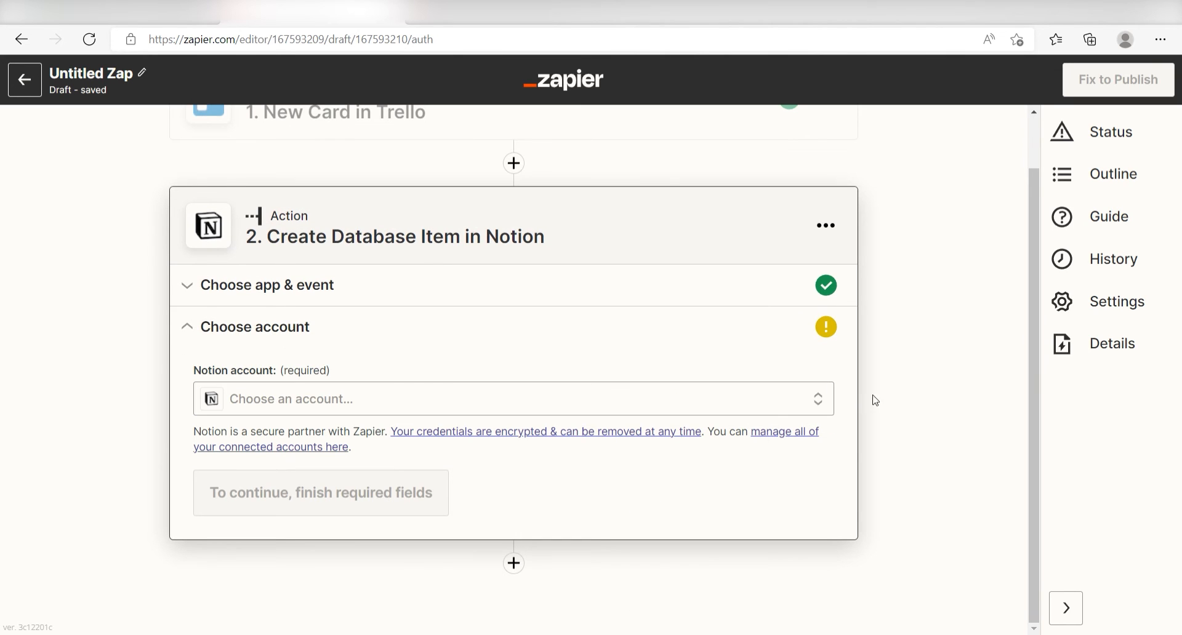
mouse_move(892, 400)
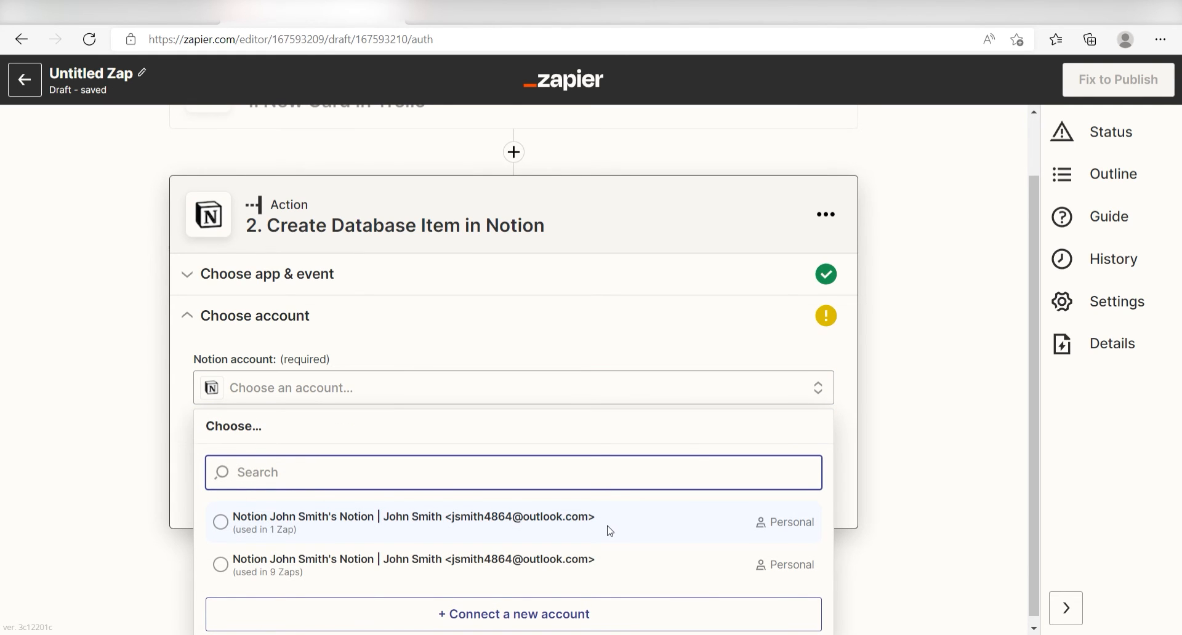
click(514, 613)
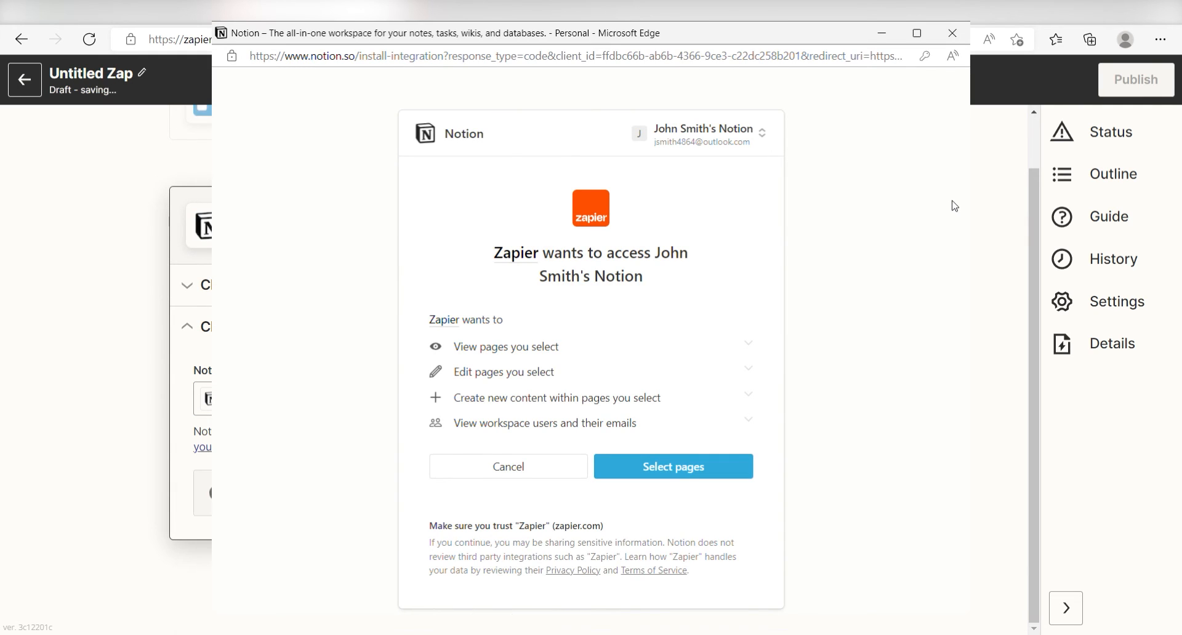
mouse_move(958, 196)
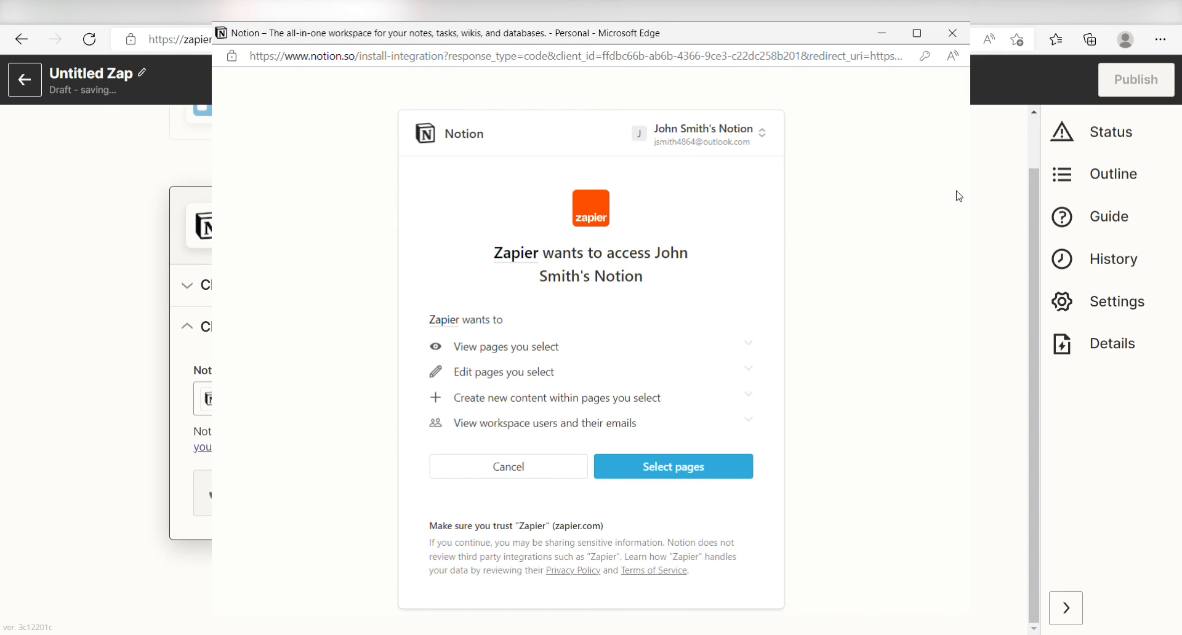
click(672, 467)
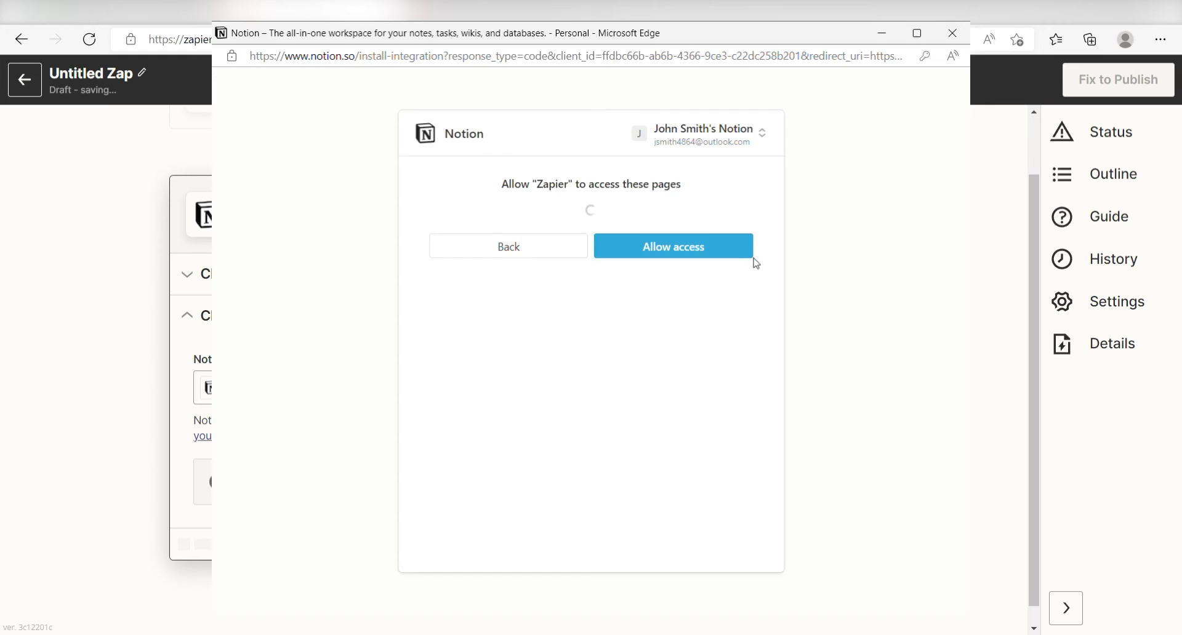
click(672, 247)
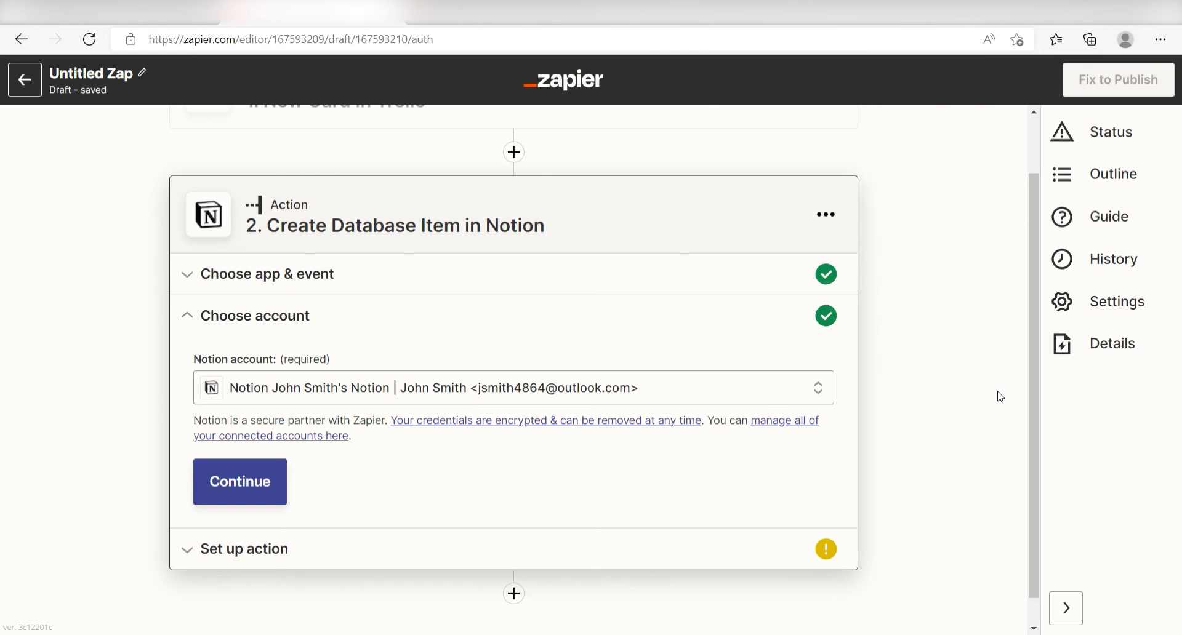
Step: Map Trello card Name and URL into Journal fields, tag entries Work, and test
click(239, 482)
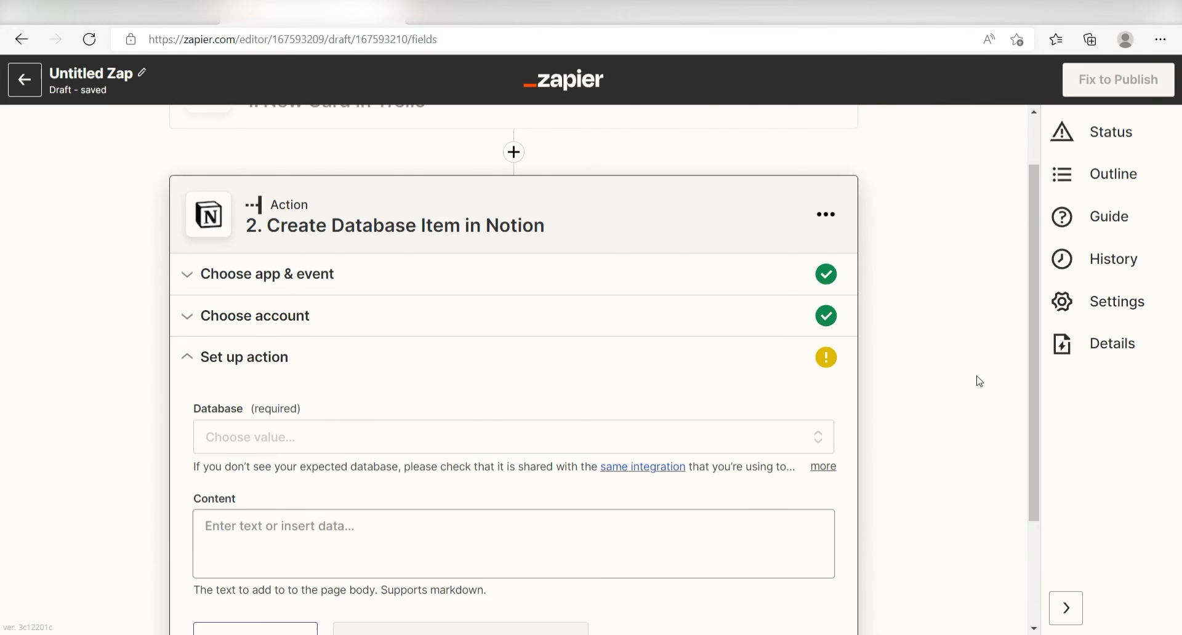
scroll(down, 3)
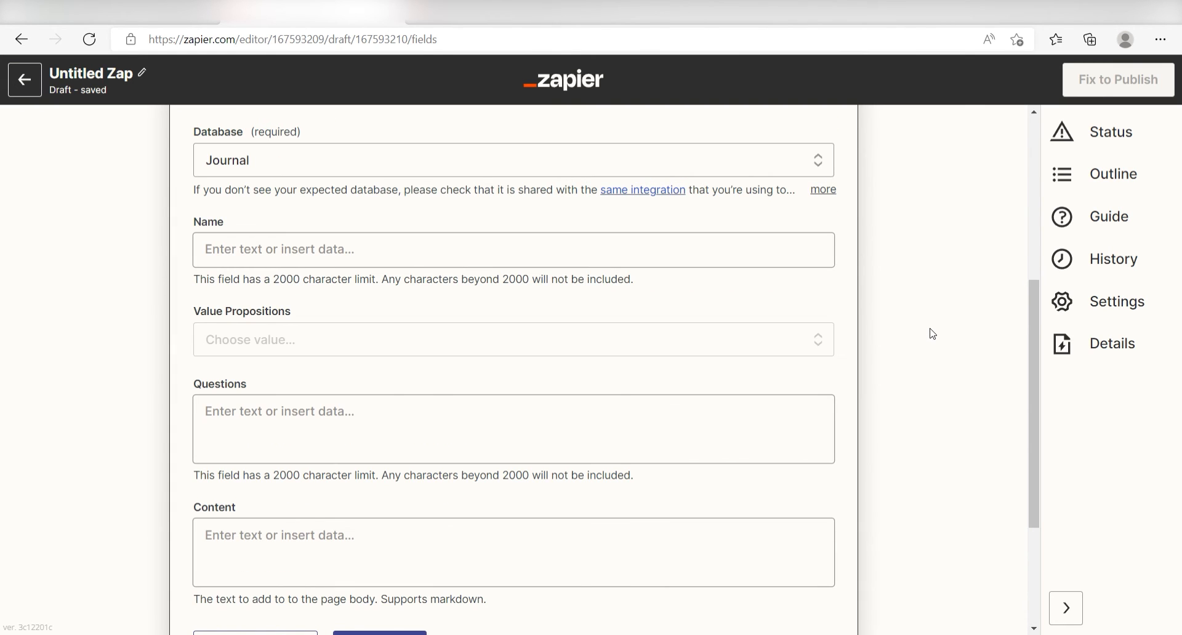
click(513, 249)
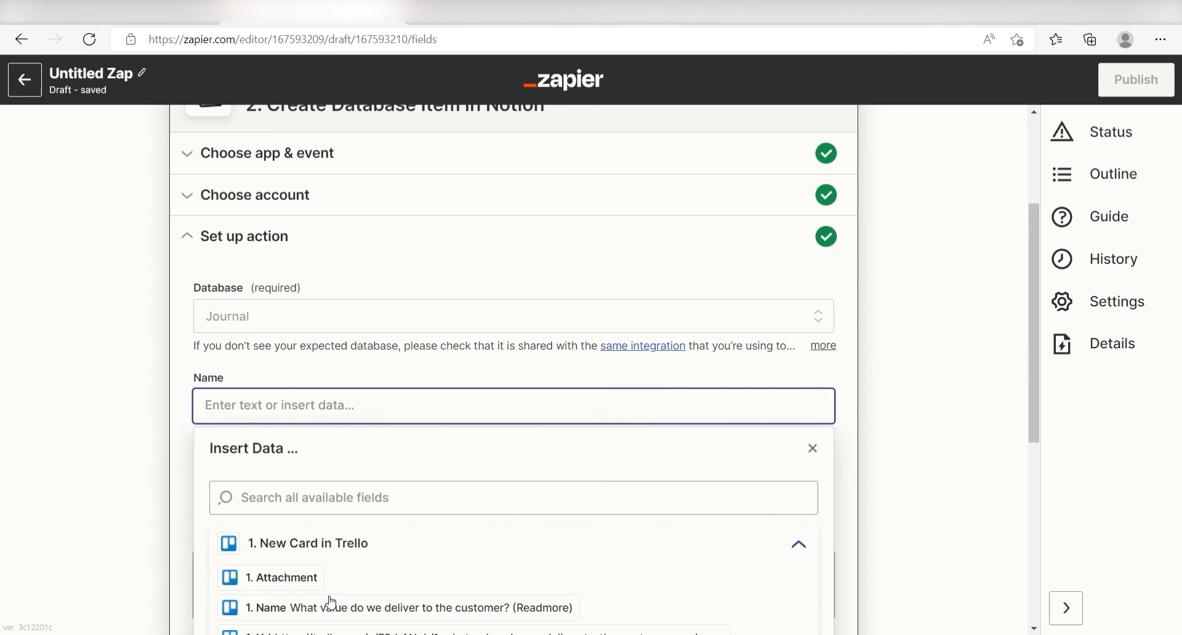
click(407, 608)
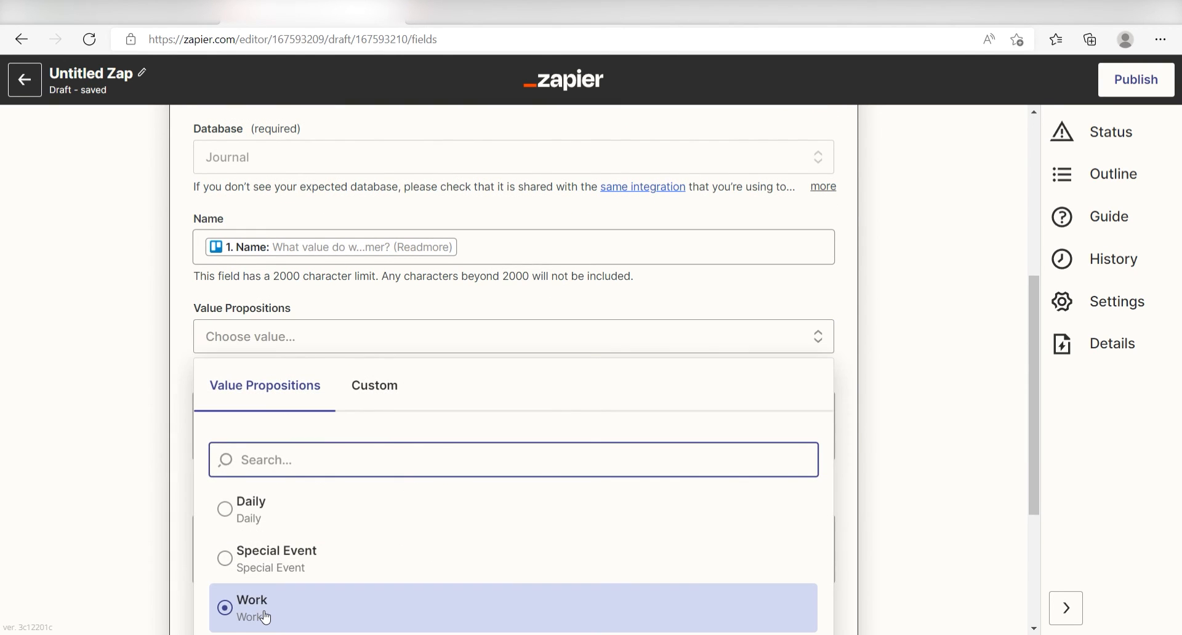
click(250, 600)
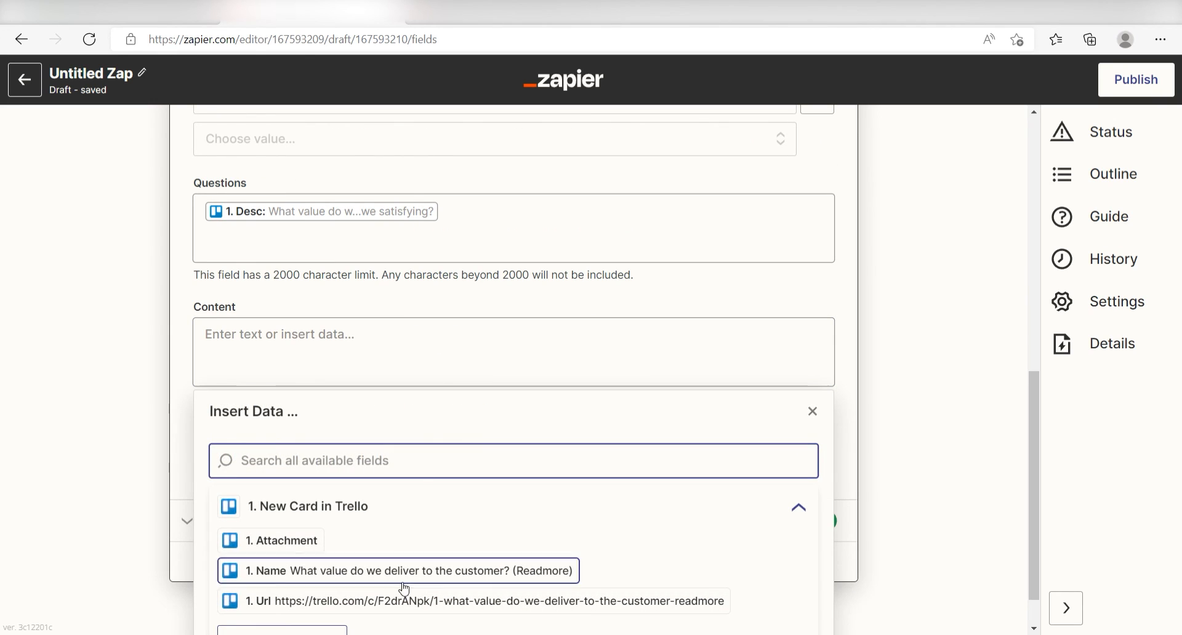
click(473, 601)
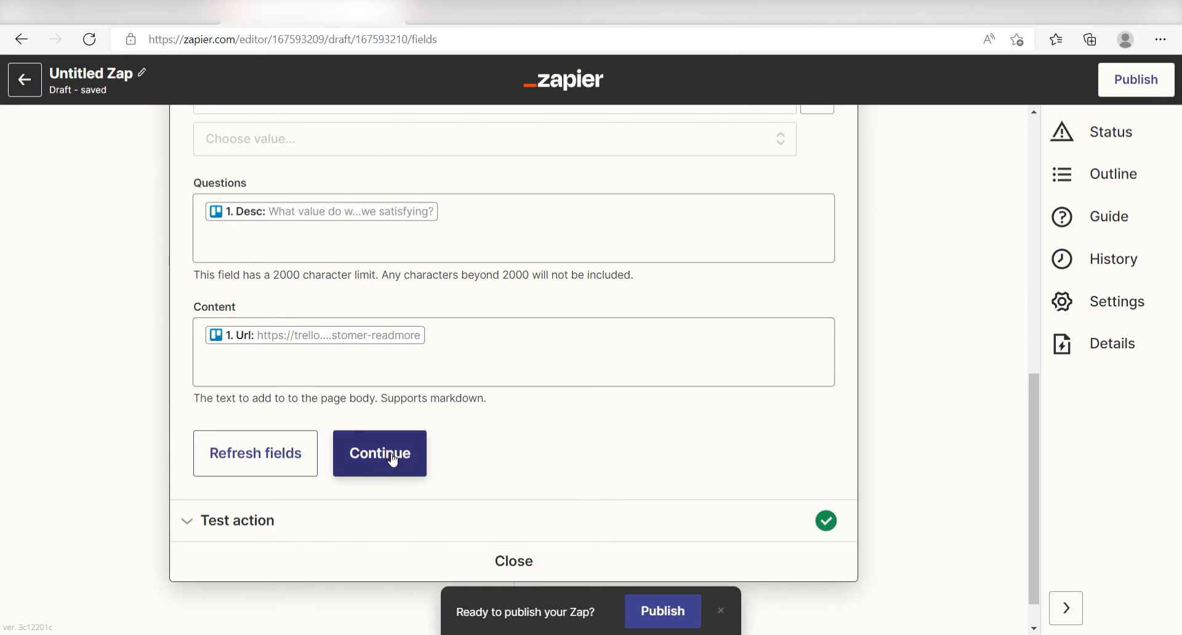
click(379, 453)
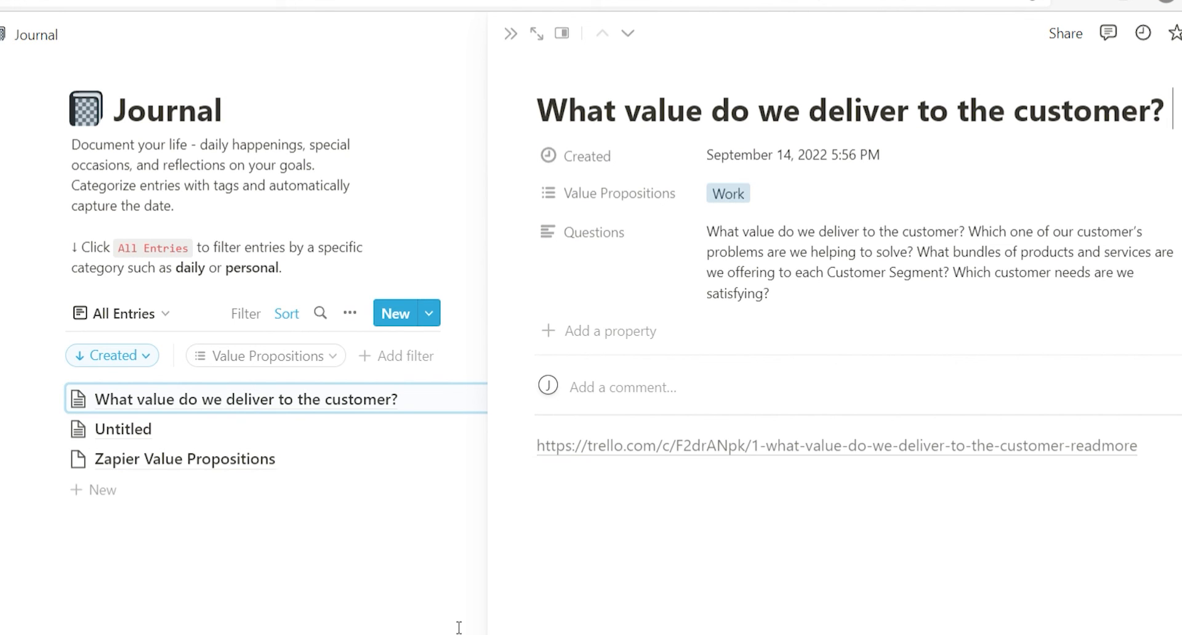
click(834, 445)
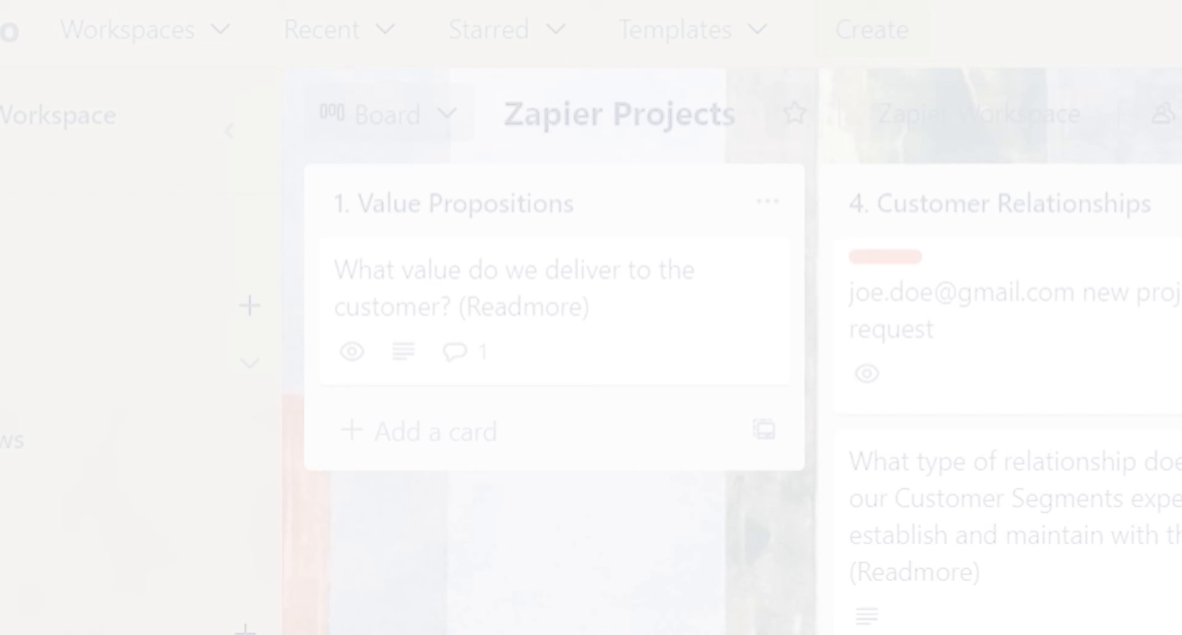
Step: Add a Value Propositions card titled "Have you heard about Zapier!??? It's amazing"
click(417, 432)
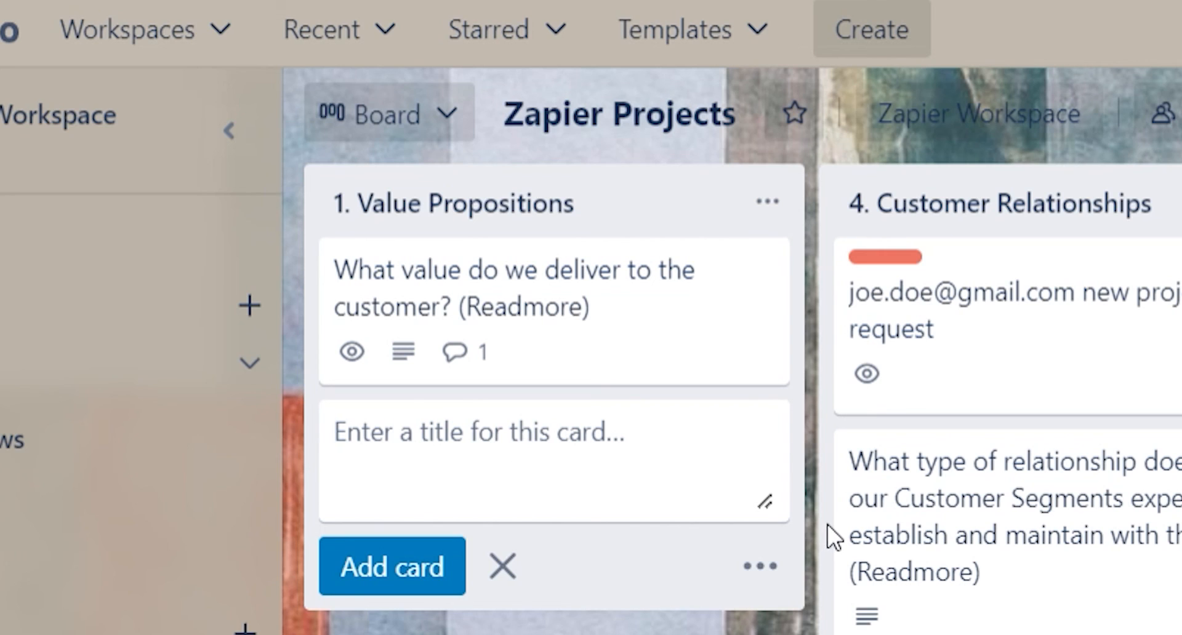
text(Have you)
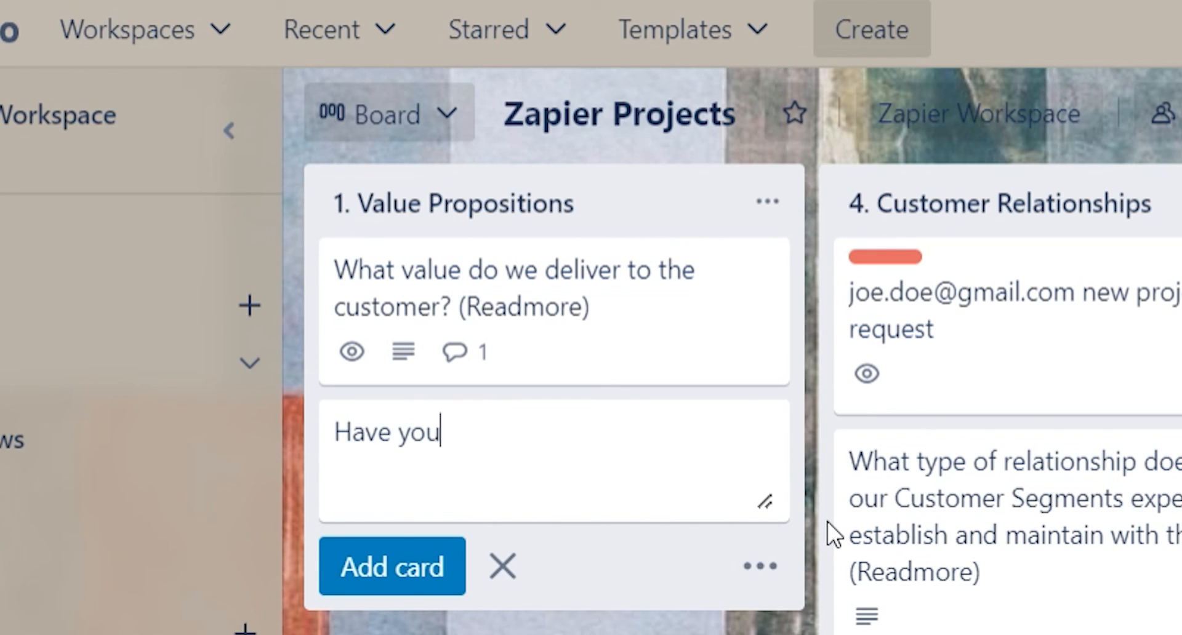
text(heard about)
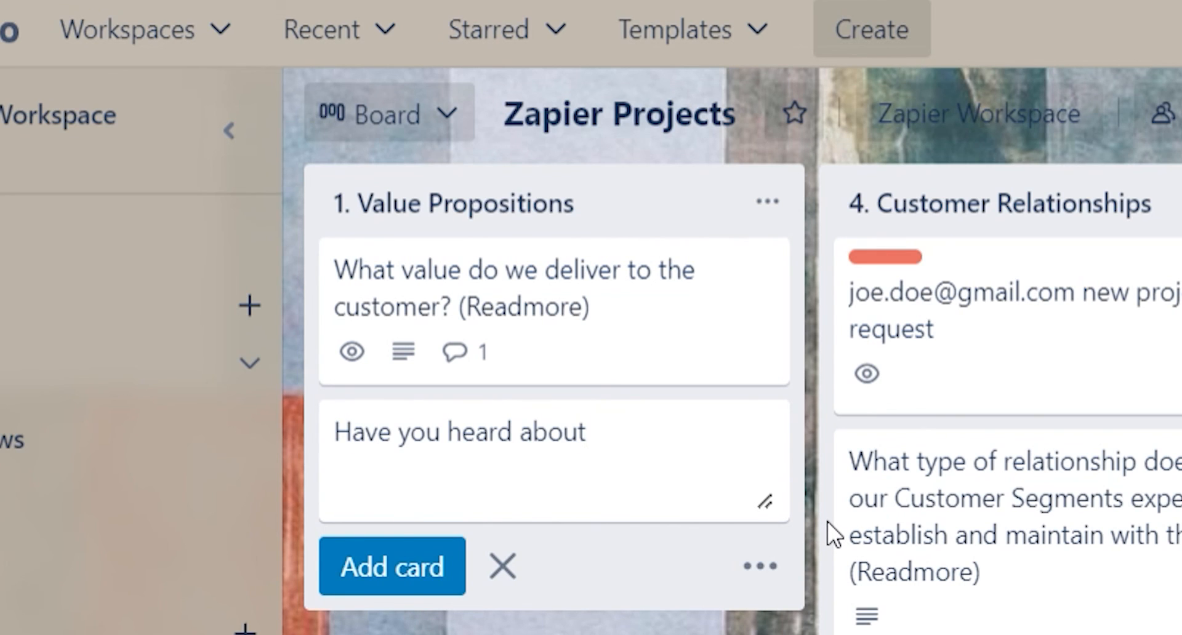
text(Zapier!)
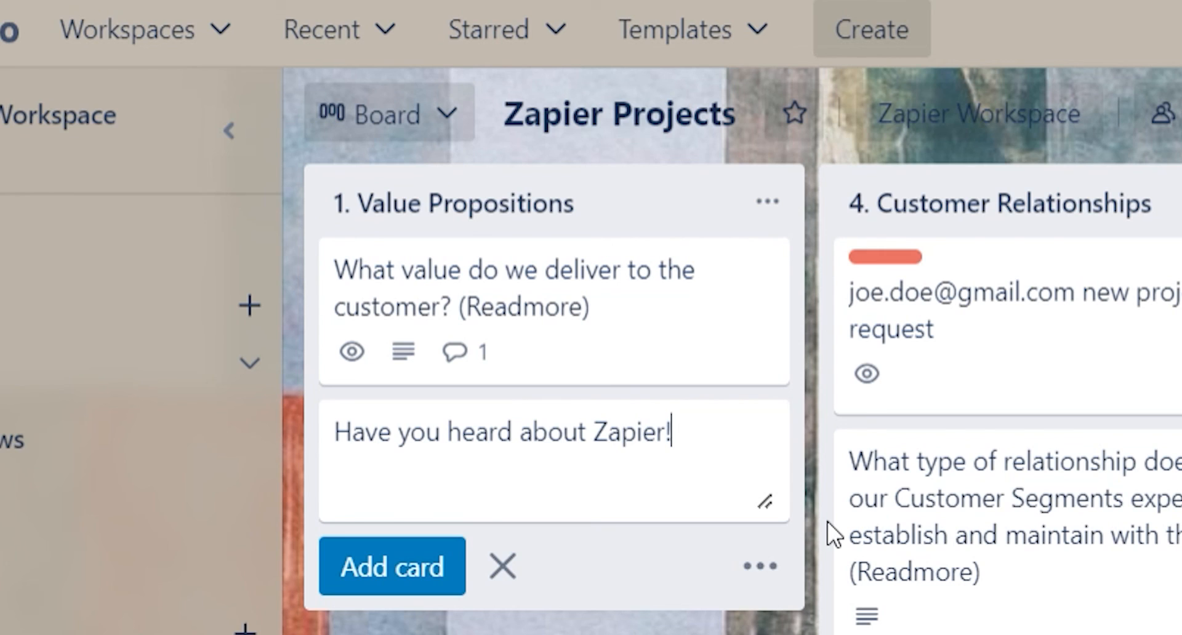
text(???)
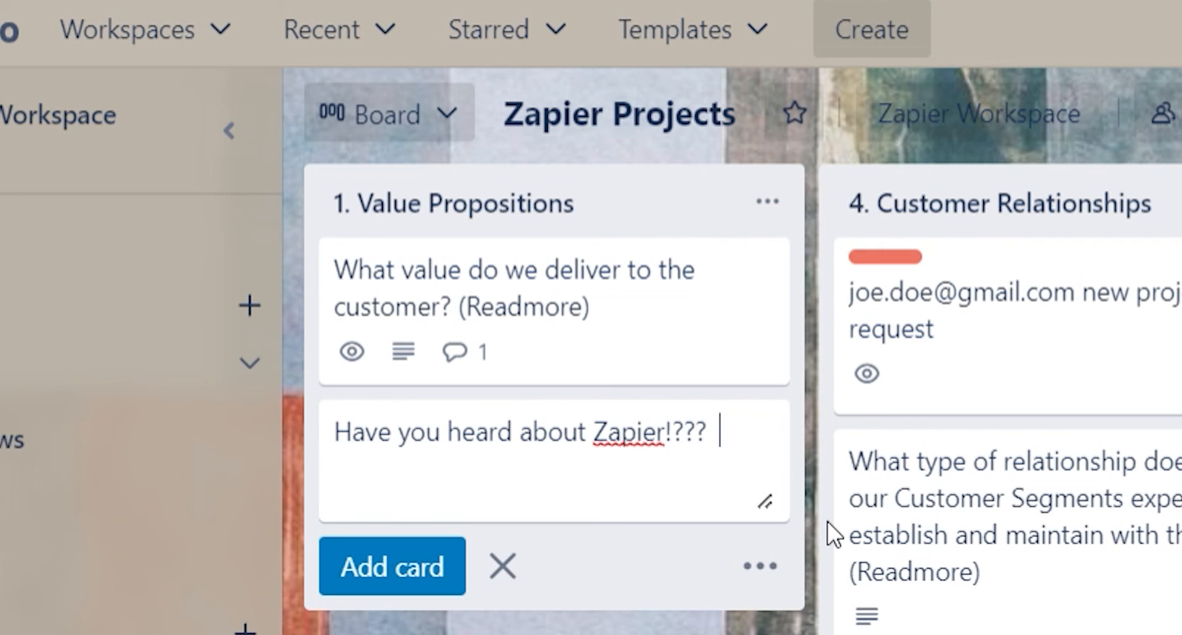
text(It's)
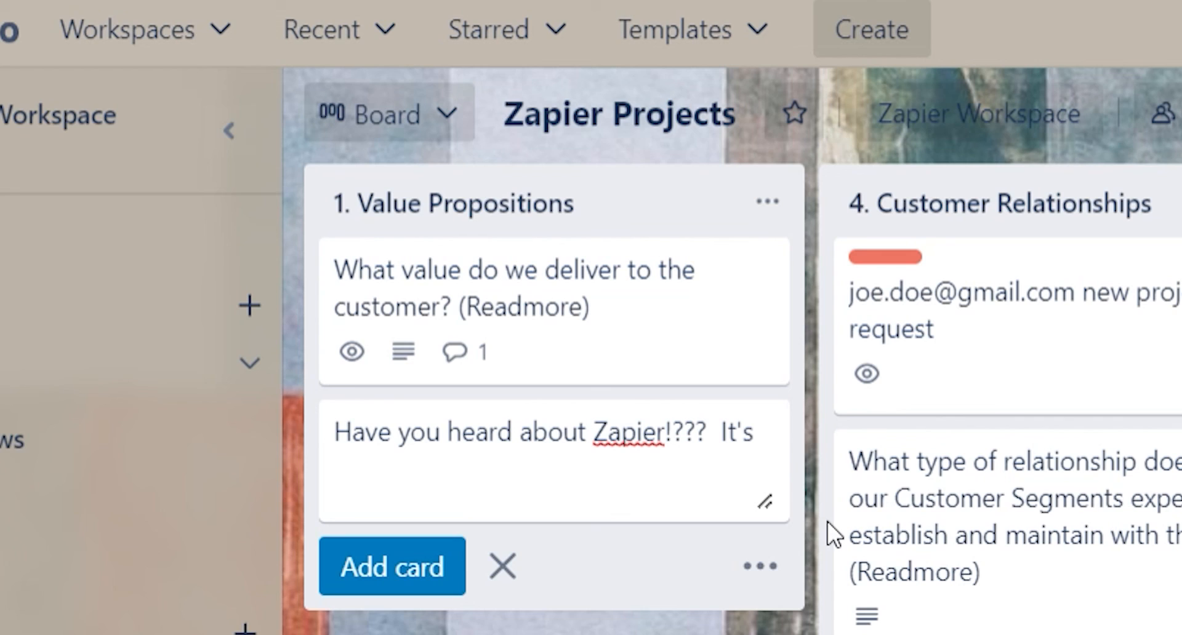
text(amazing)
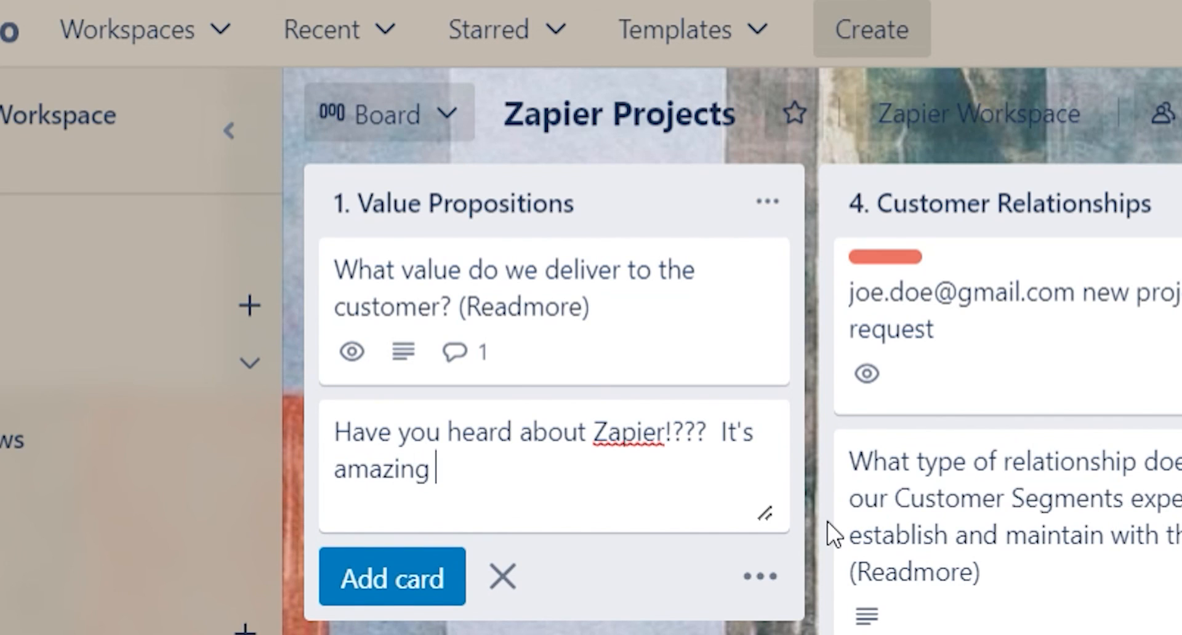